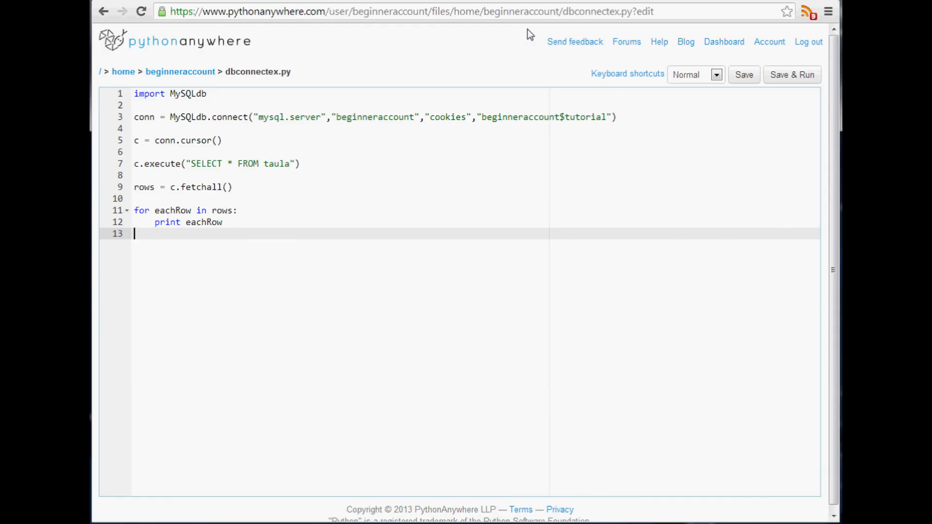
pyautogui.moveTo(776, 91)
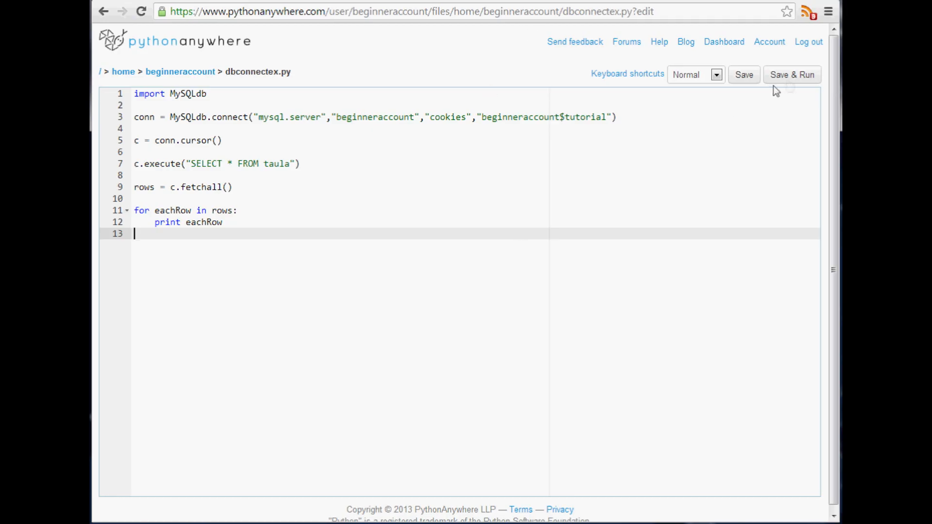
# Define username = 'Python' and tweet = 'man im so cool' above the SELECT execute call.
pyautogui.click(792, 74)
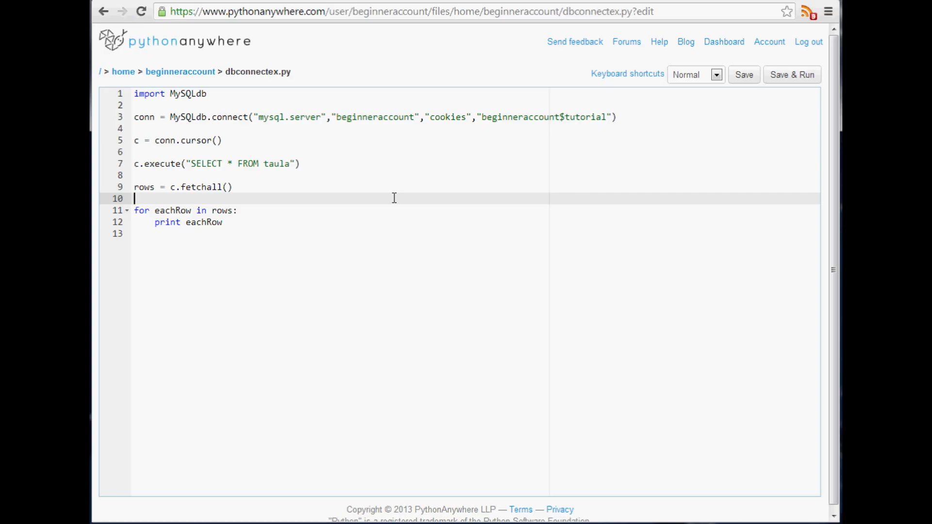
pyautogui.moveTo(133, 161)
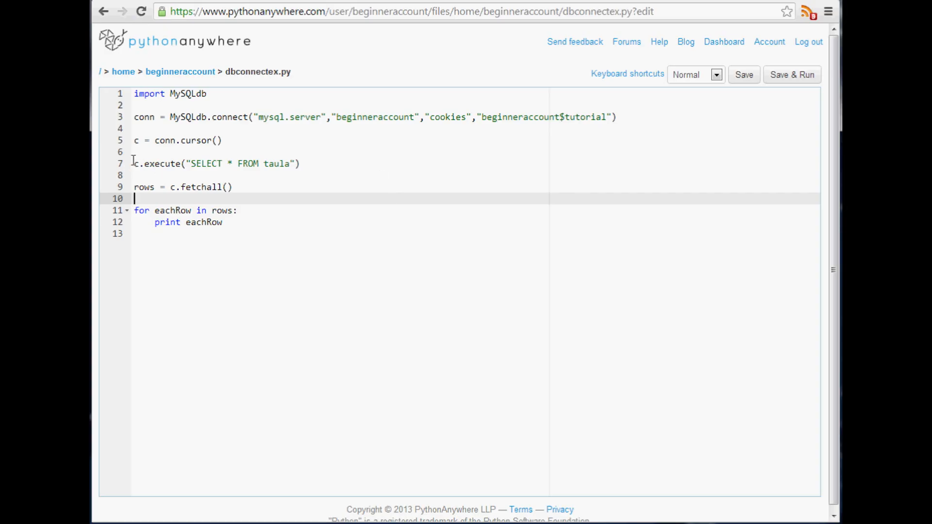
pyautogui.moveTo(134, 163); pyautogui.dragTo(223, 222)
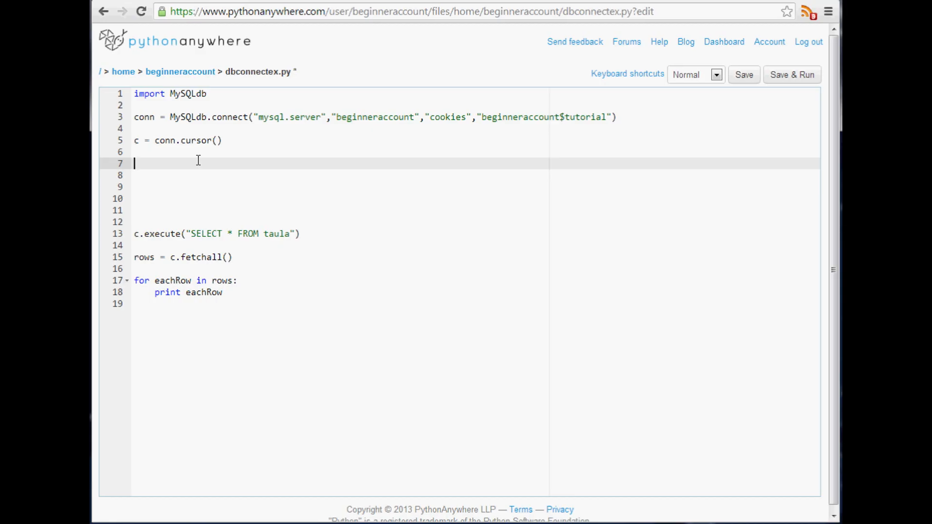
pyautogui.write('username')
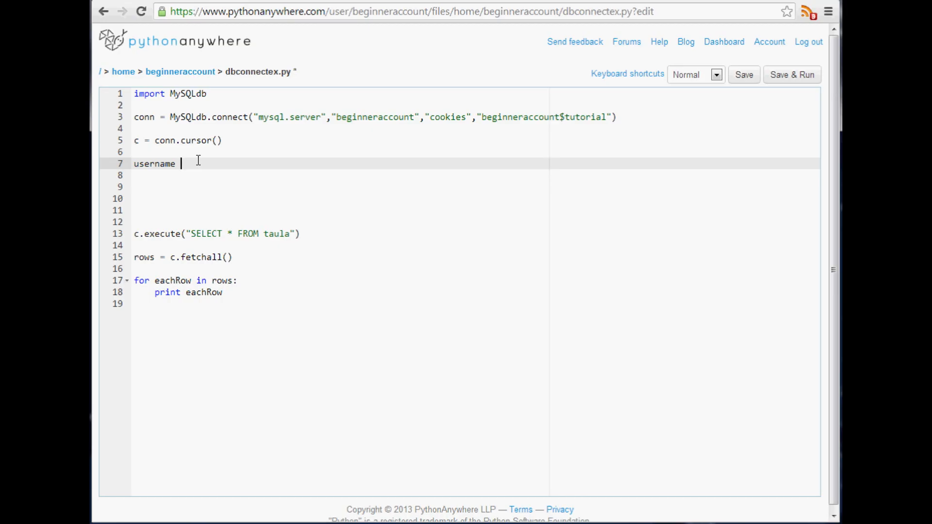
pyautogui.write('=')
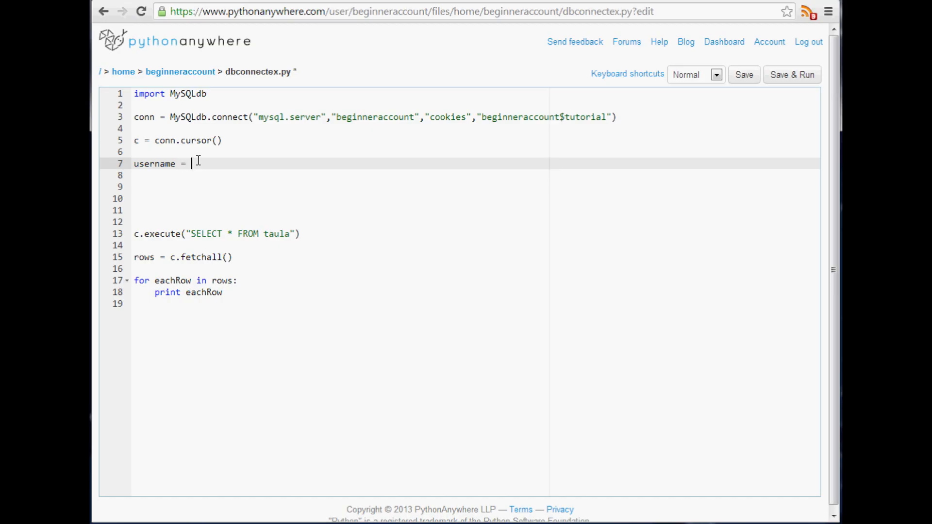
pyautogui.write("'")
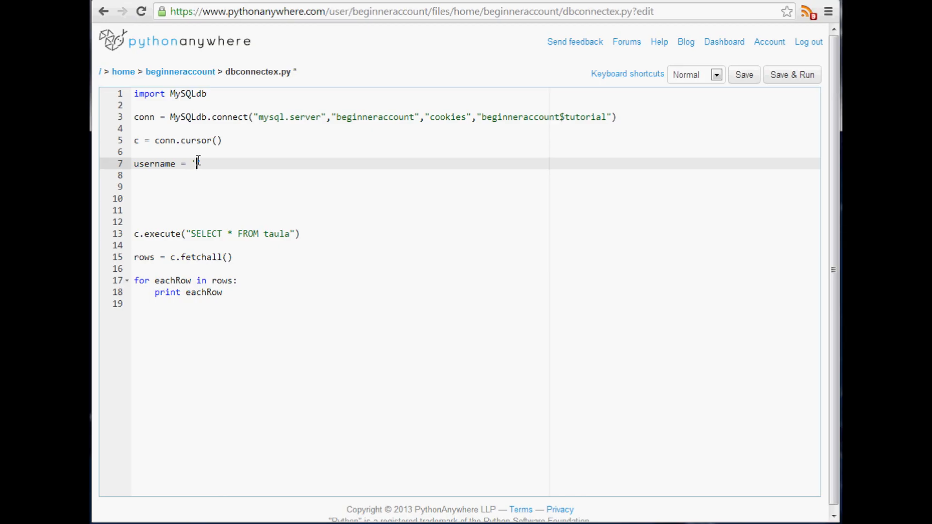
pyautogui.write('python')
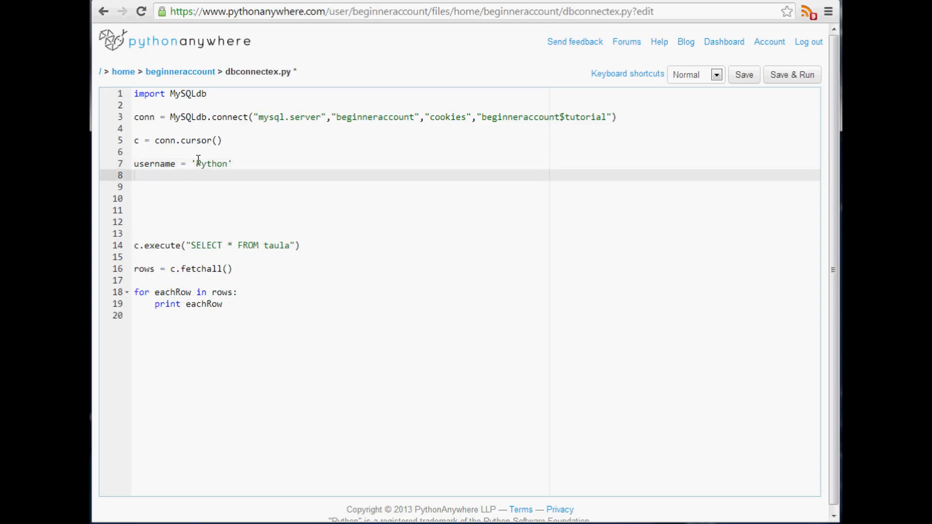
pyautogui.write('tweet')
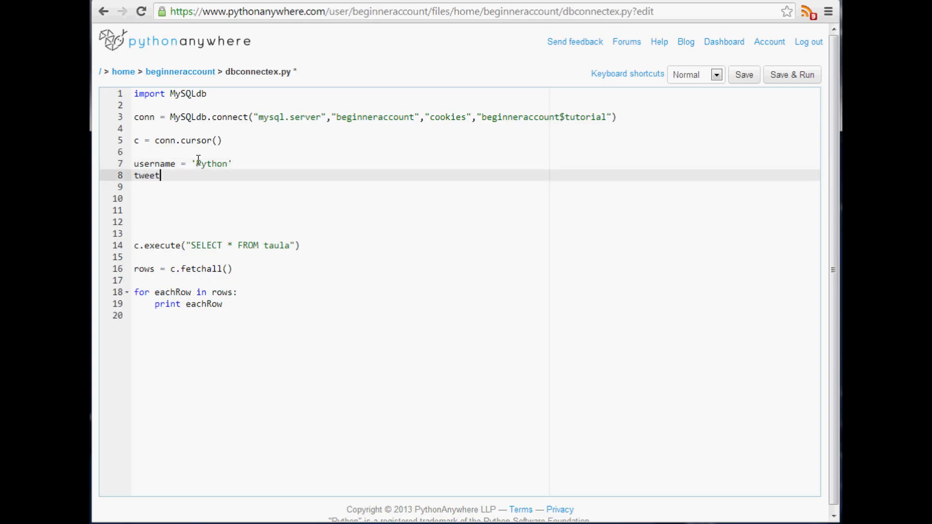
pyautogui.write("='")
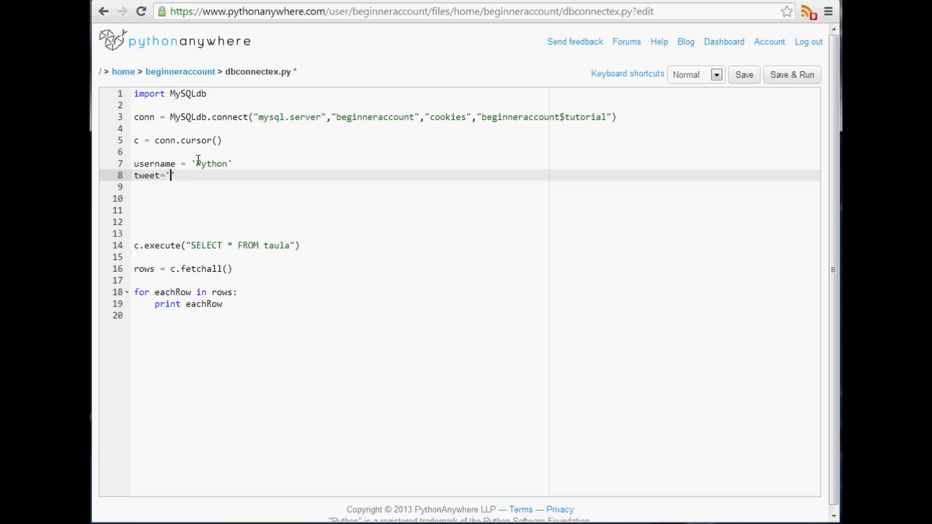
pyautogui.write("man im so cool'")
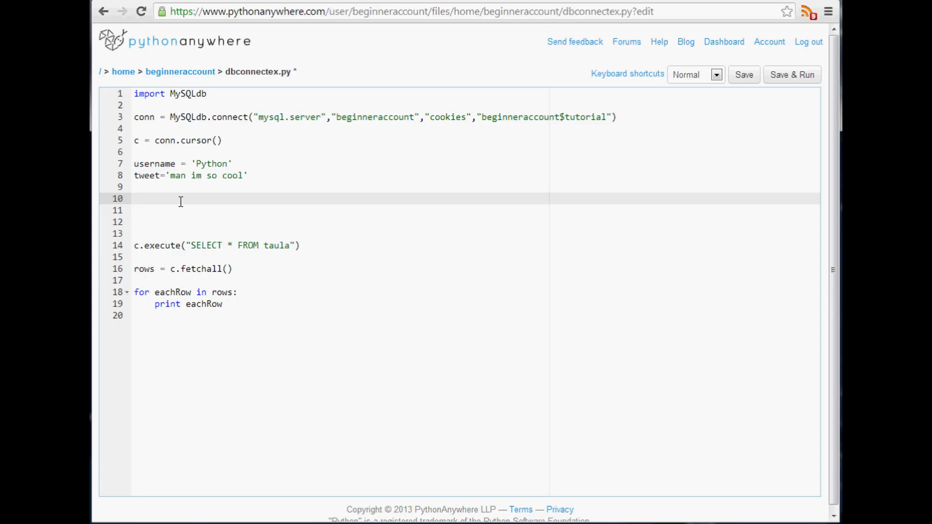
# Begin a c.exectute call with the query 'INSERT INTO taula (time, username, tweet)'.
pyautogui.write('c.ex')
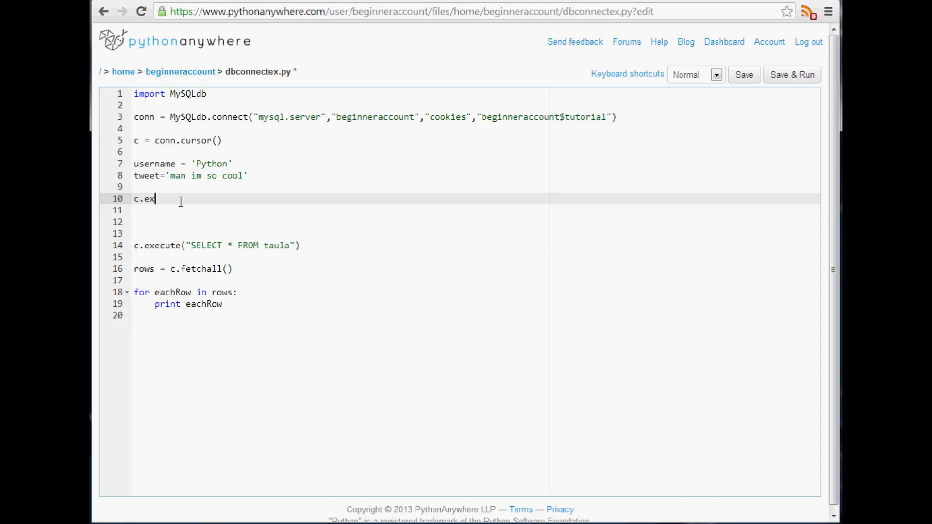
pyautogui.write('ectute')
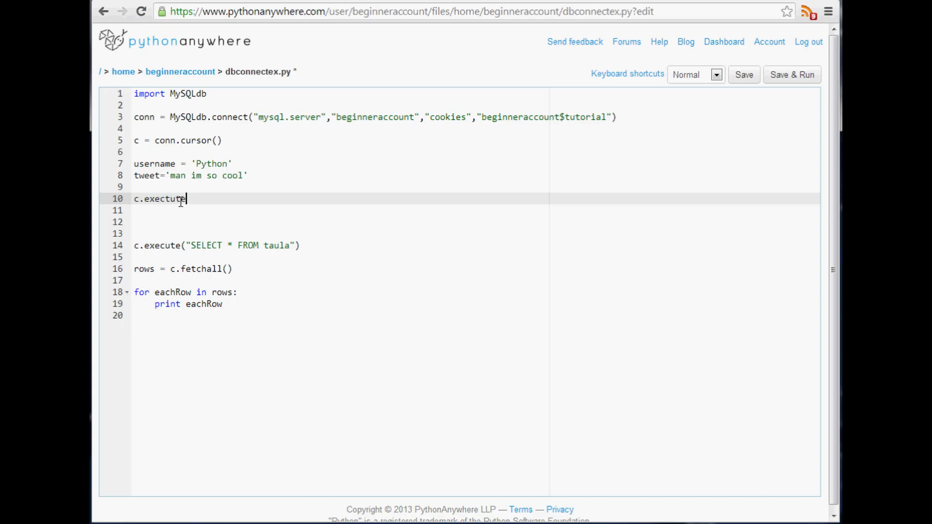
pyautogui.write('()')
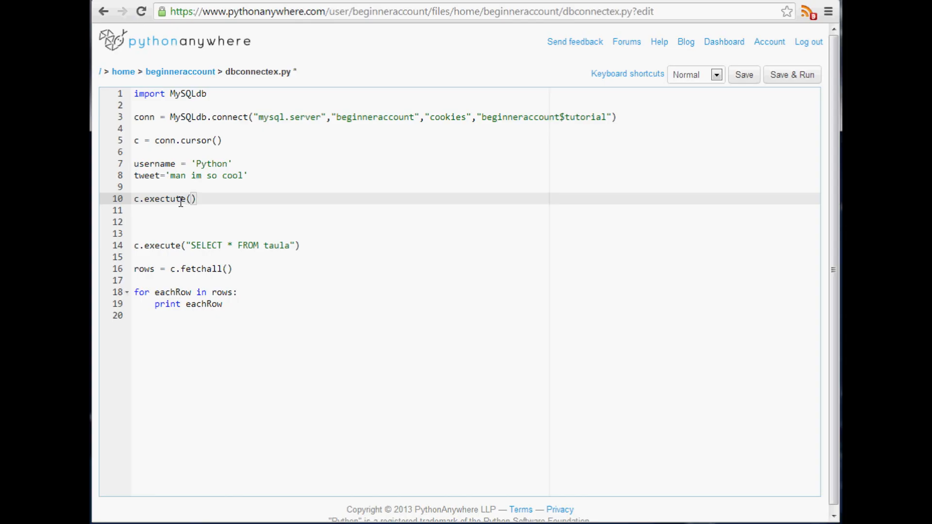
pyautogui.write('""')
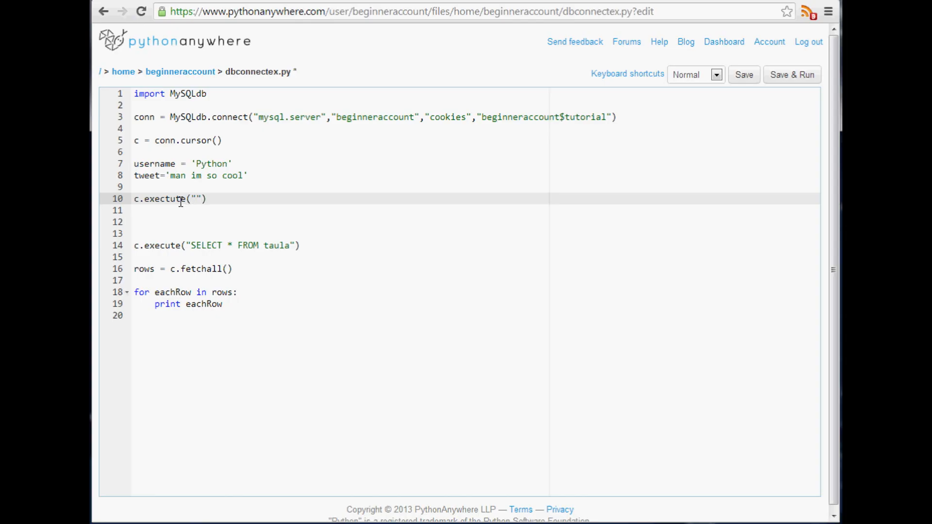
pyautogui.write('INSERT IN')
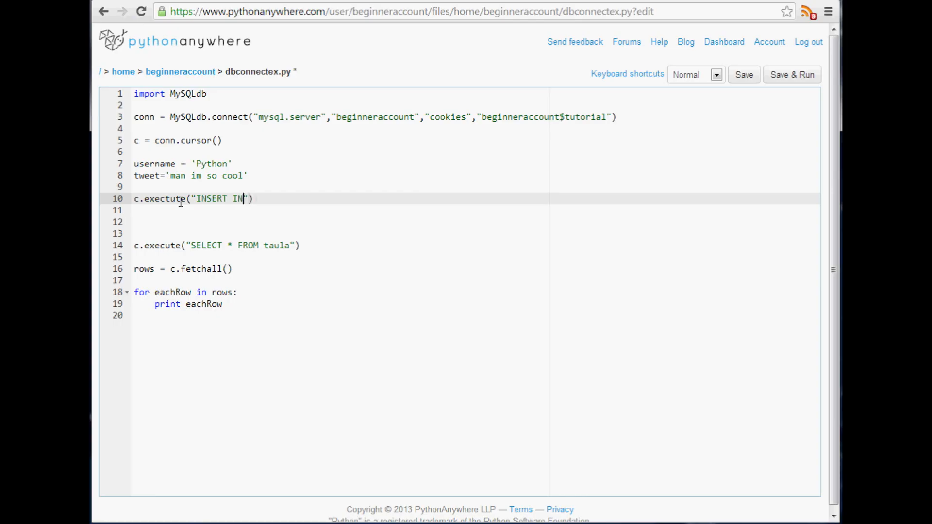
pyautogui.write('TO taul')
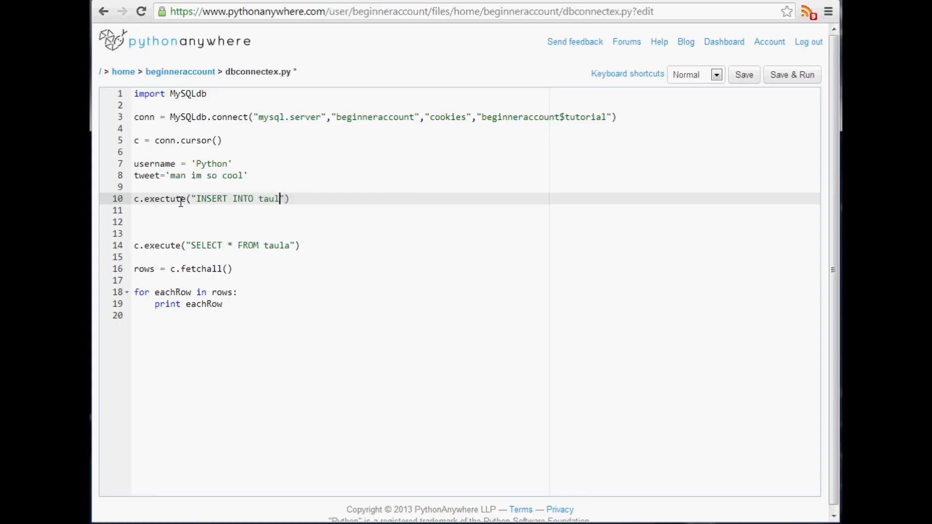
pyautogui.write('()')
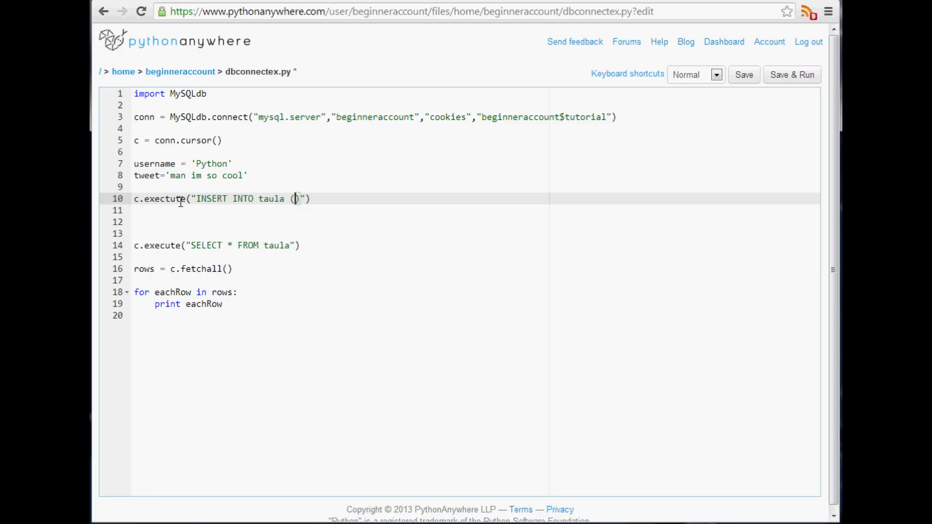
pyautogui.write('time, usern')
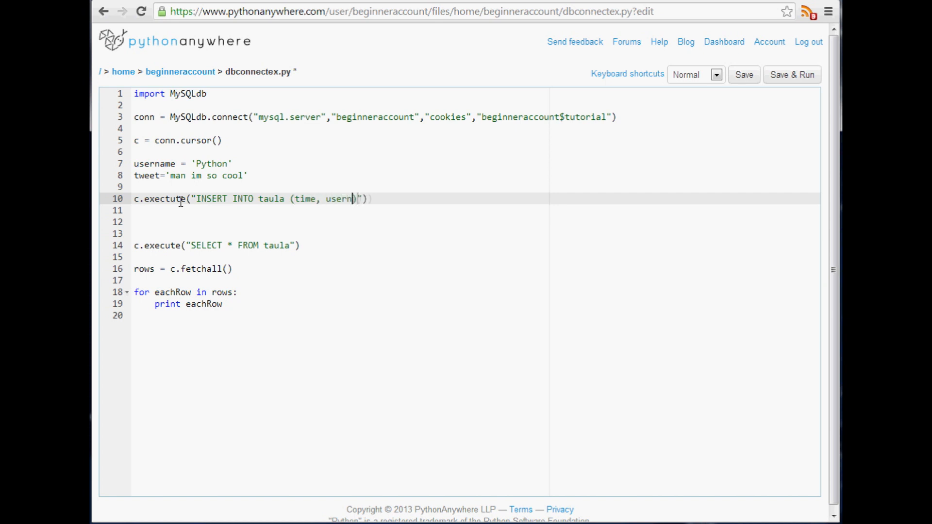
pyautogui.write('ame, tweet')
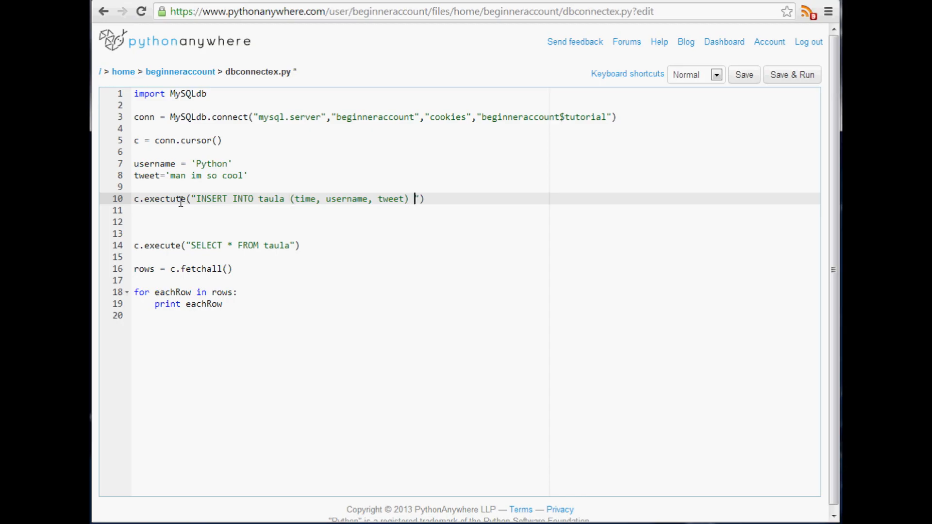
# Add VALUES (%s,%s,%s) to the query, then a comma and a new line for its values.
pyautogui.write('VALUES')
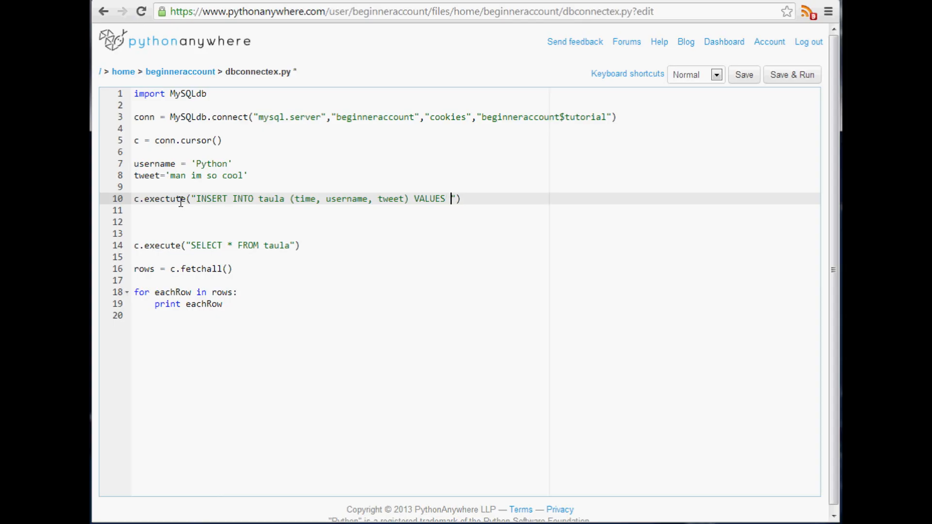
pyautogui.write('(')
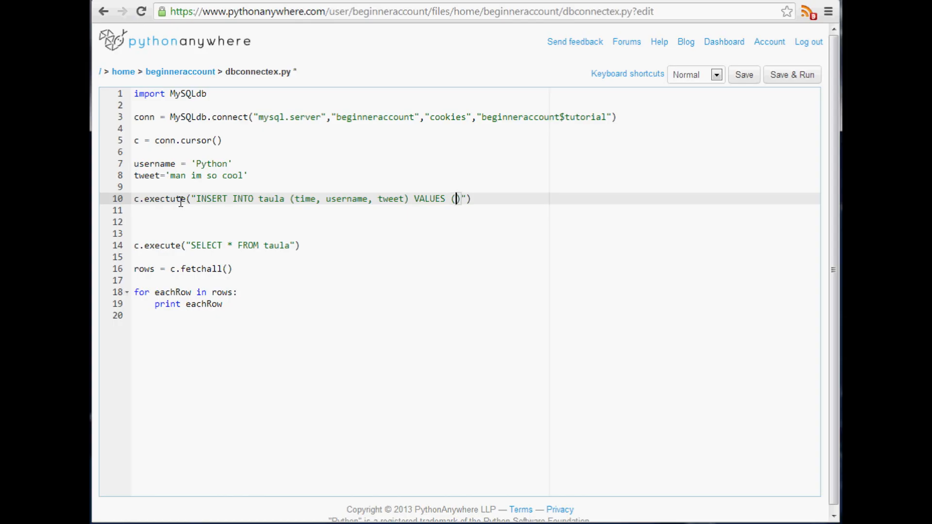
pyautogui.write('%s,%')
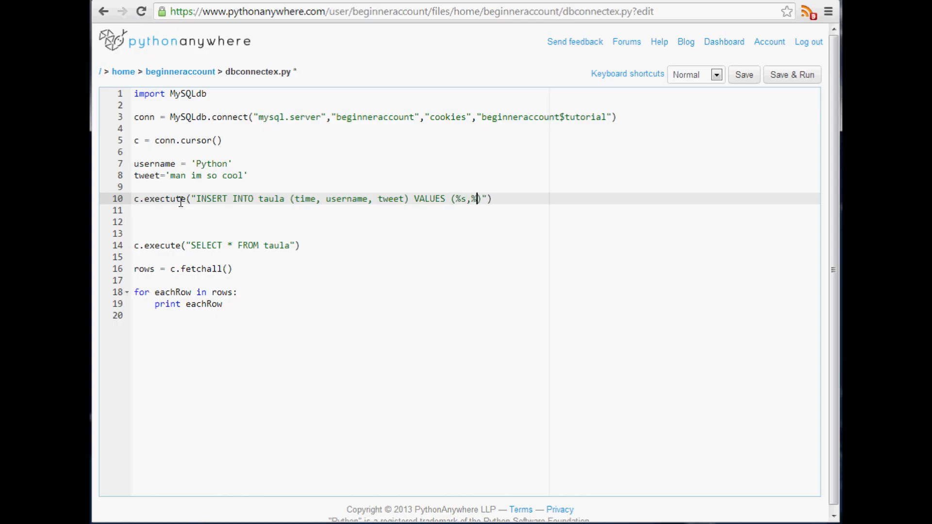
pyautogui.write(',%s')
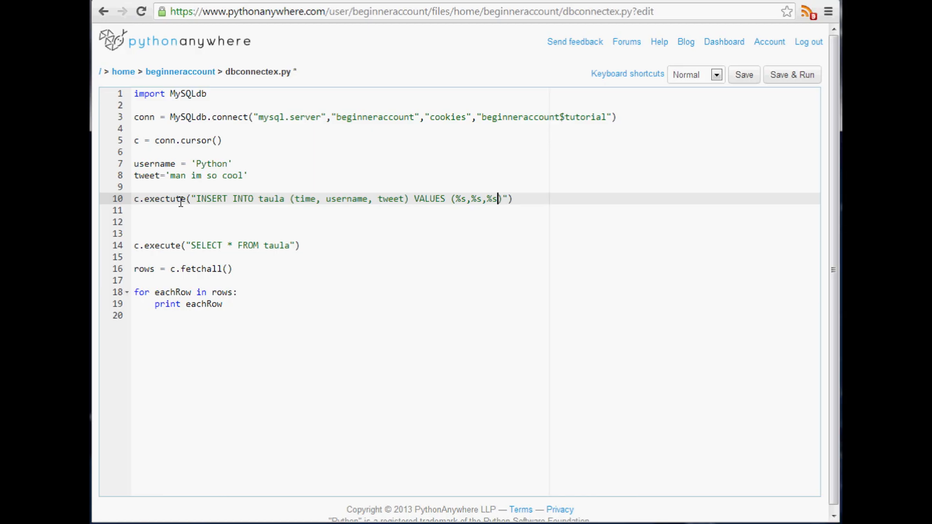
pyautogui.write(')')
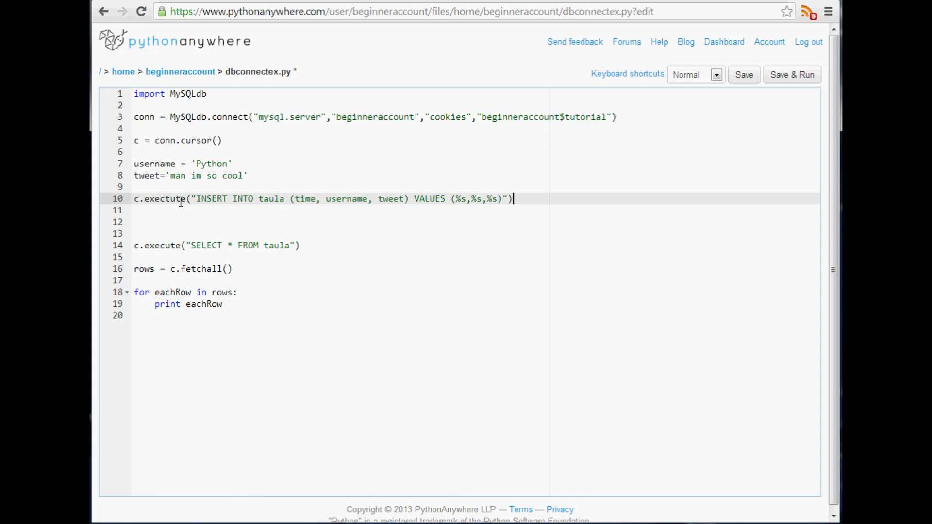
pyautogui.write(',')
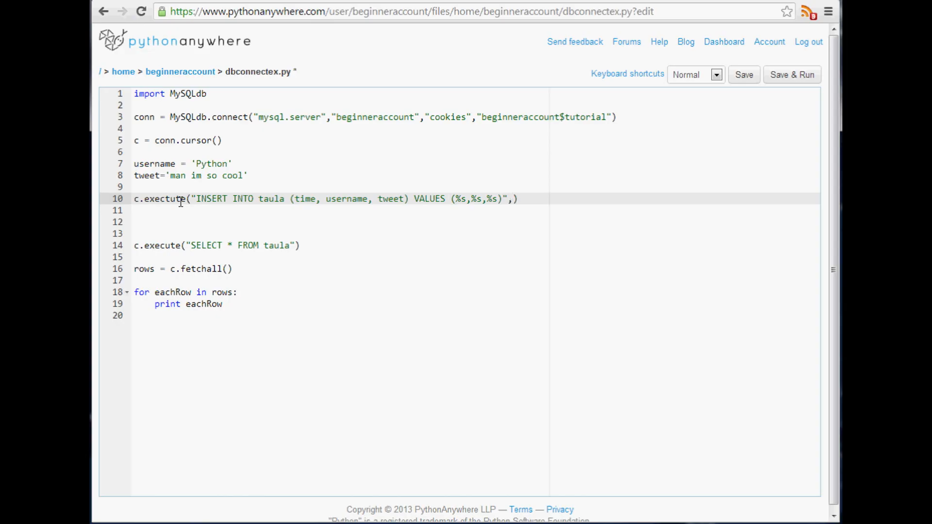
pyautogui.press('Enter')
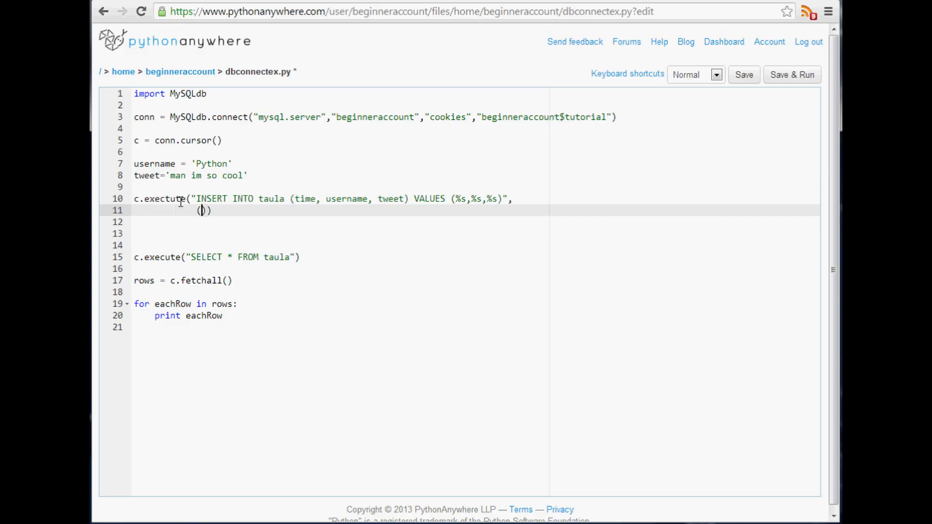
# Fill the INSERT values tuple with time.time(), username and tweet.
pyautogui.write('time.time(')
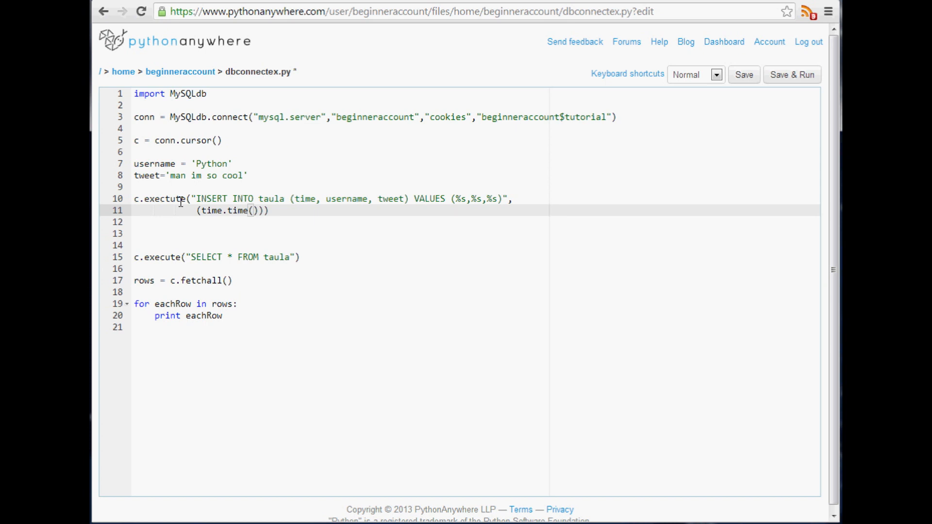
pyautogui.write(',')
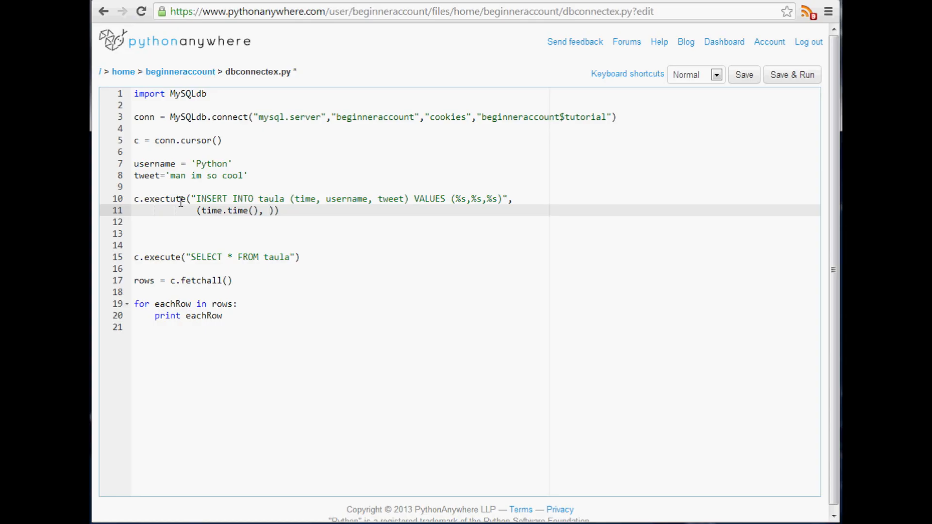
pyautogui.write('username')
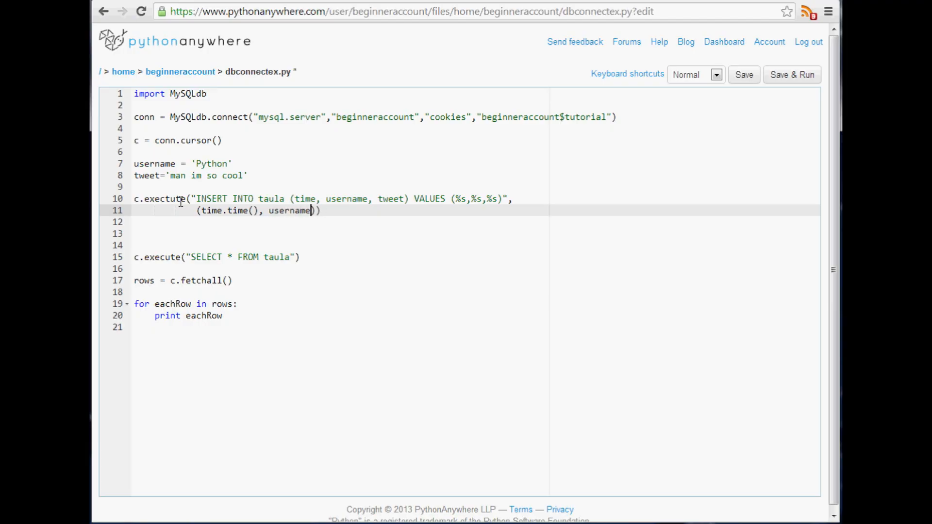
pyautogui.write(', tweet')
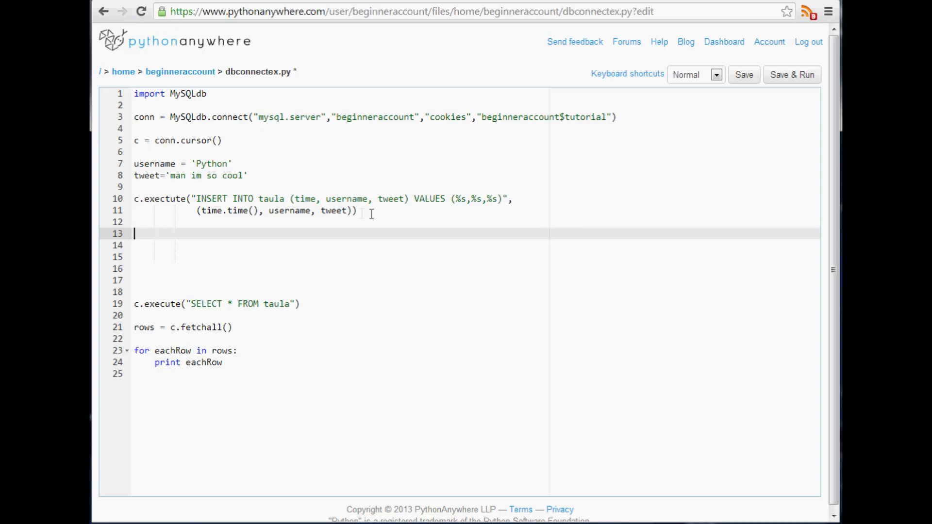
pyautogui.moveTo(300, 189)
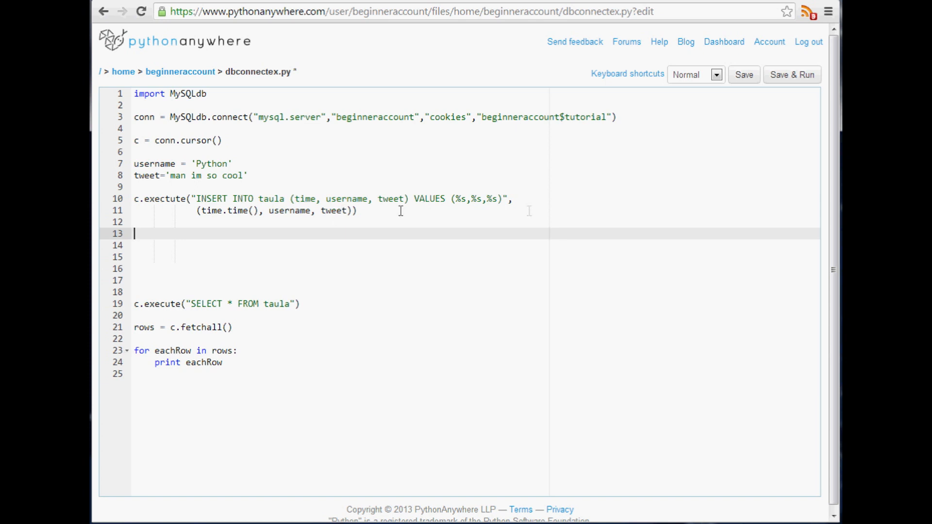
pyautogui.moveTo(303, 214)
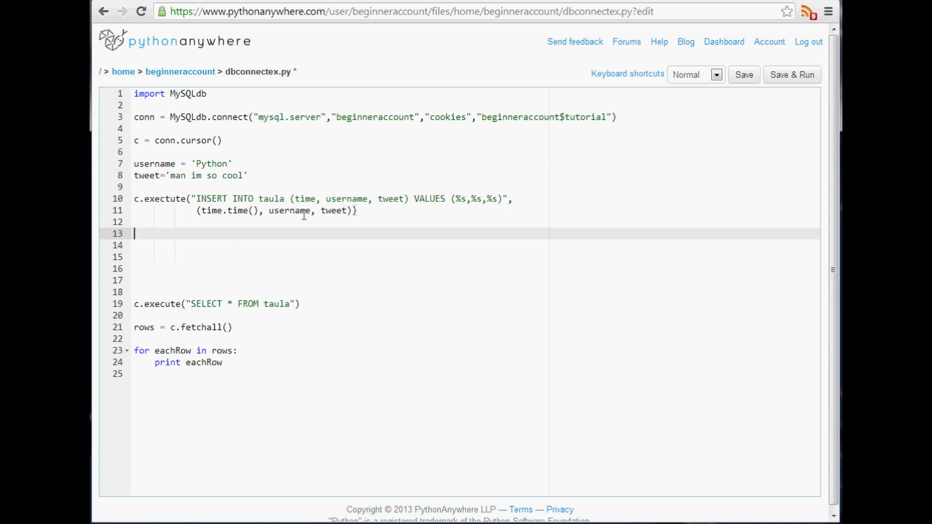
pyautogui.moveTo(429, 219)
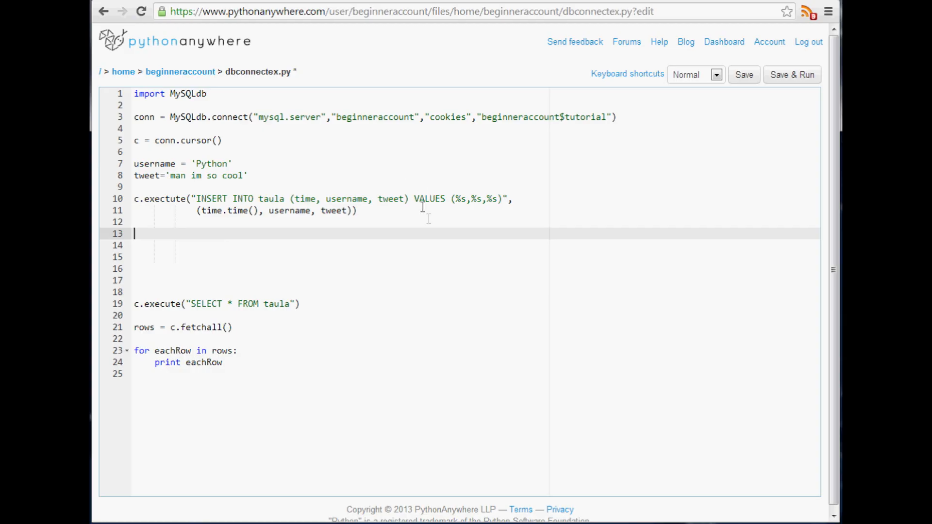
pyautogui.moveTo(217, 236)
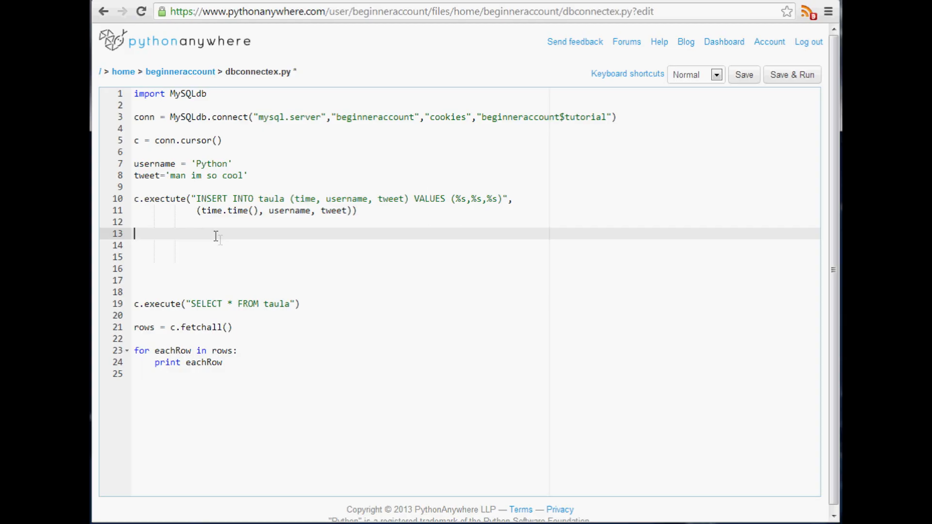
pyautogui.moveTo(393, 228)
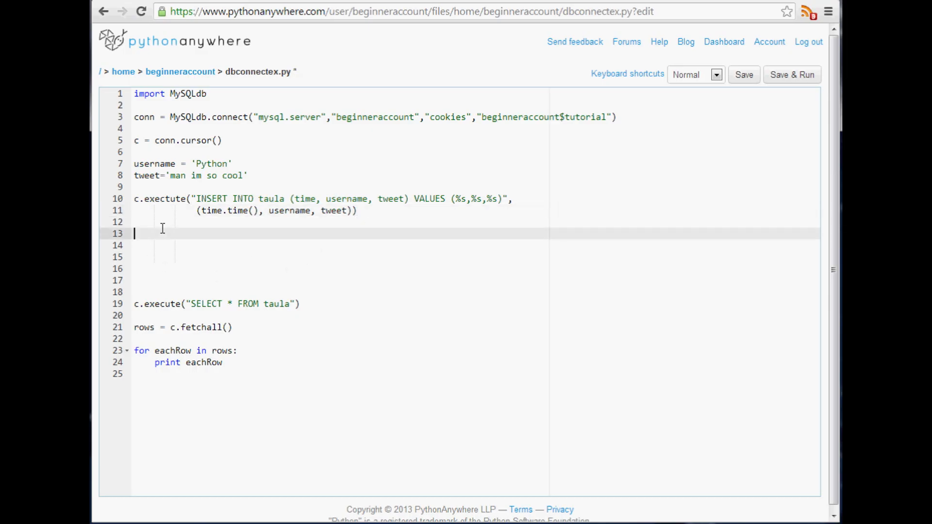
pyautogui.moveTo(334, 278)
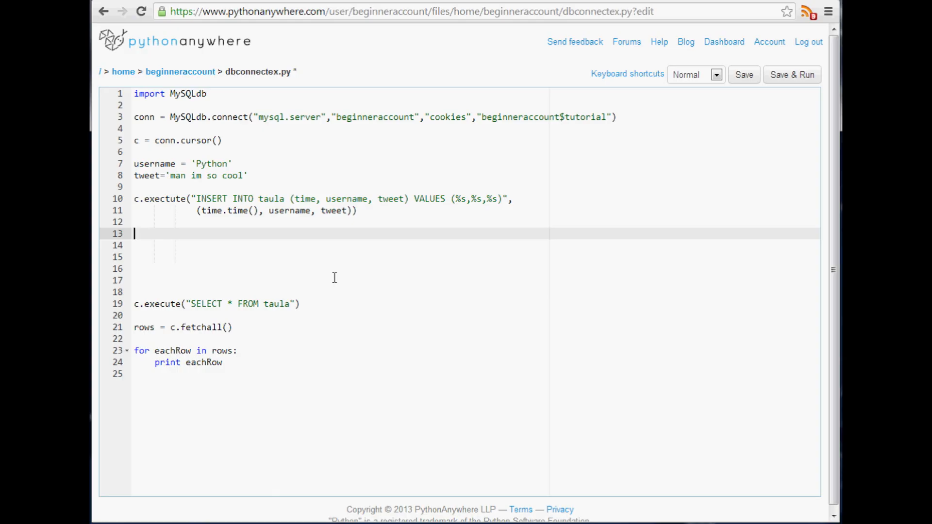
# Add conn.commit() after the INSERT and remove extra blank lines before the SELECT.
pyautogui.write('conn.c')
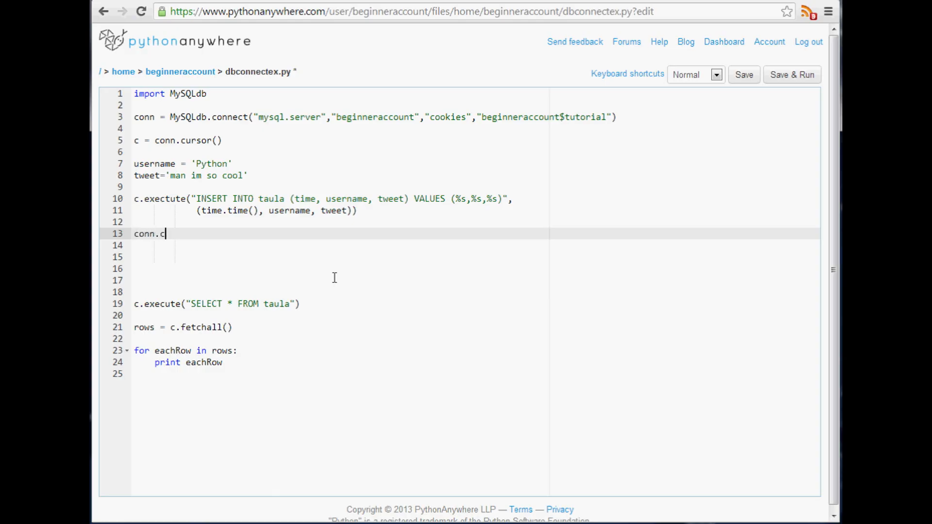
pyautogui.write('ommit()')
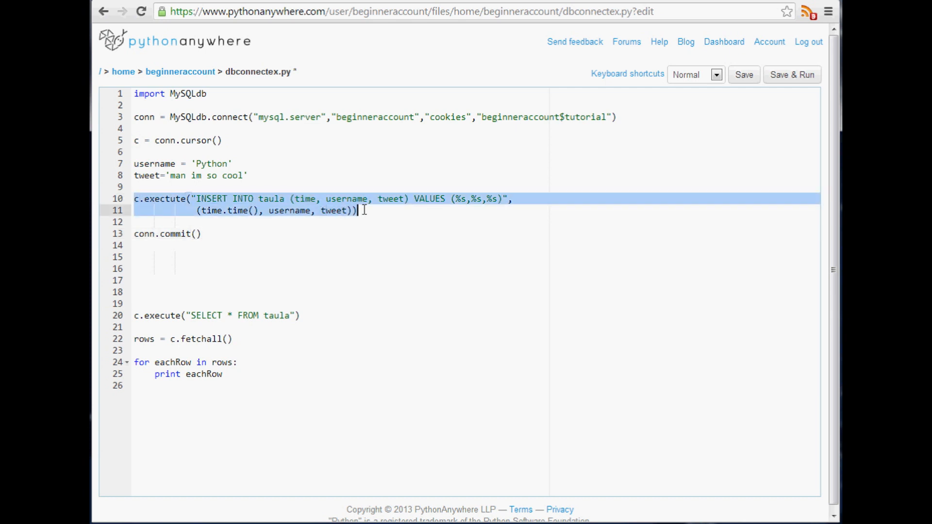
pyautogui.moveTo(396, 187)
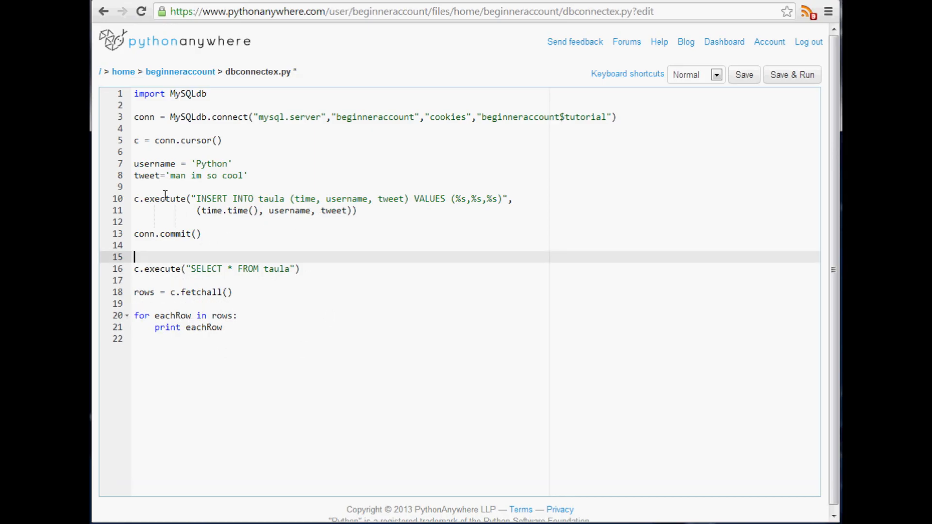
pyautogui.click(473, 210)
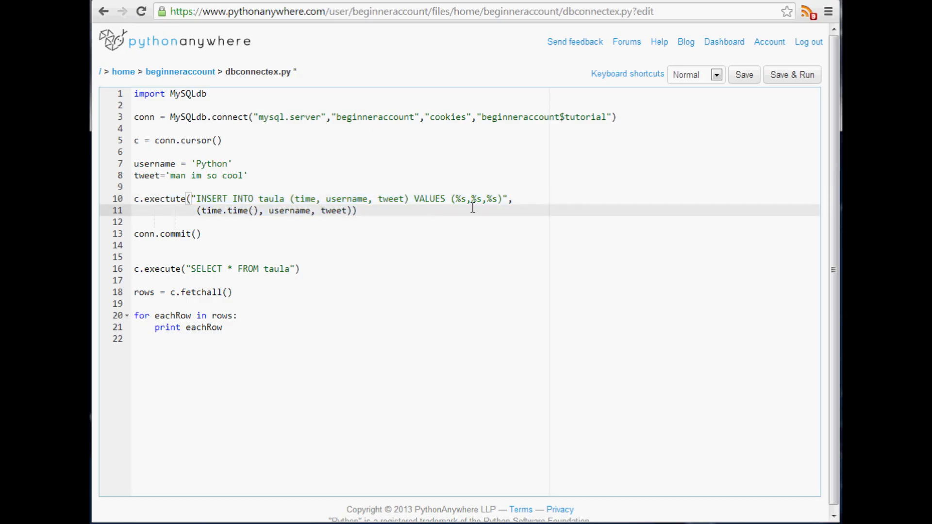
pyautogui.moveTo(465, 228)
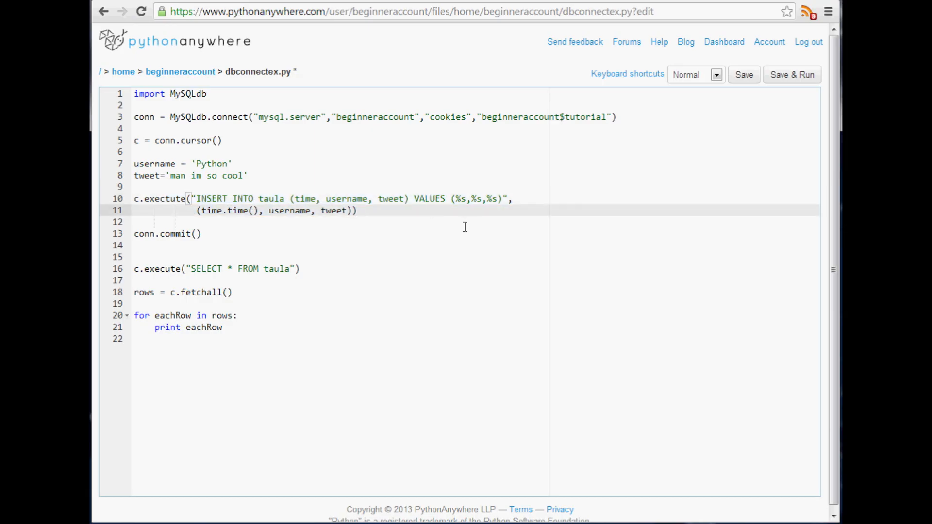
pyautogui.moveTo(427, 185)
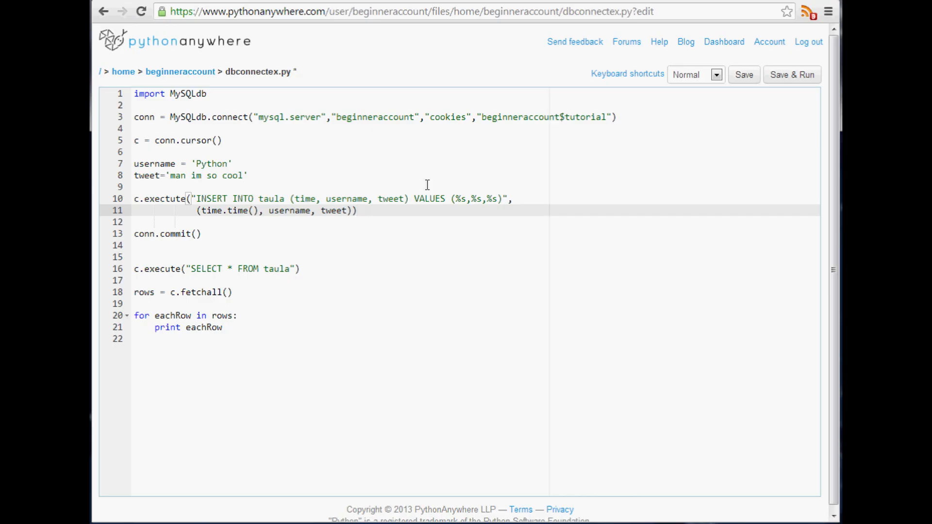
pyautogui.moveTo(281, 209)
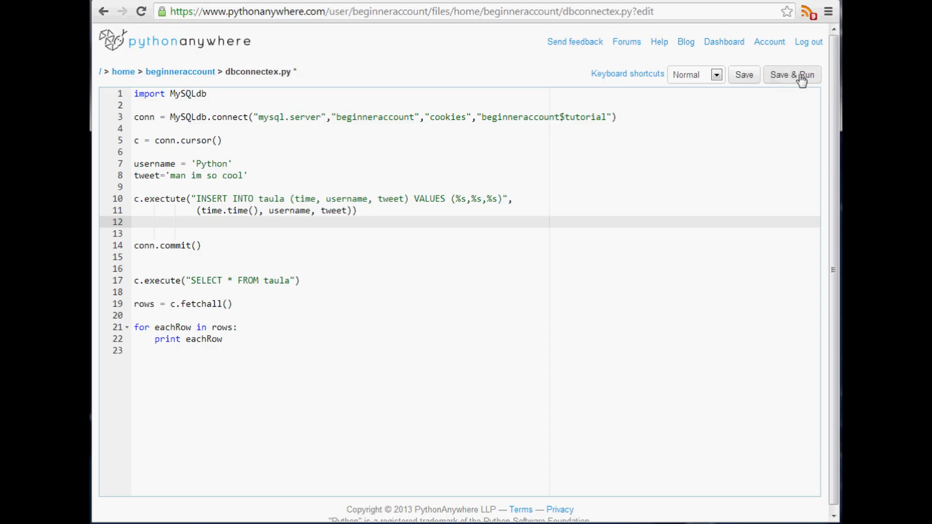
pyautogui.moveTo(803, 79)
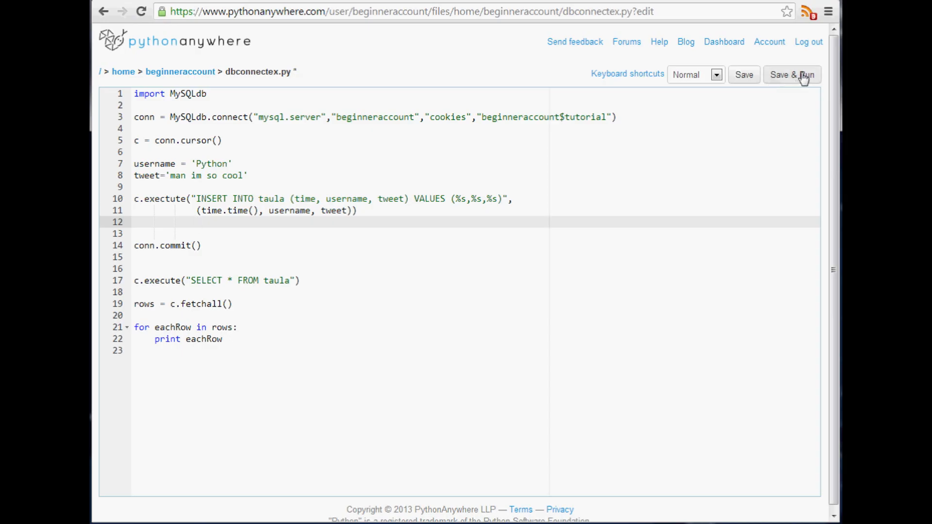
# Save and run dbconnectex.py, getting an AttributeError for 'exectute' at line 10.
pyautogui.click(792, 74)
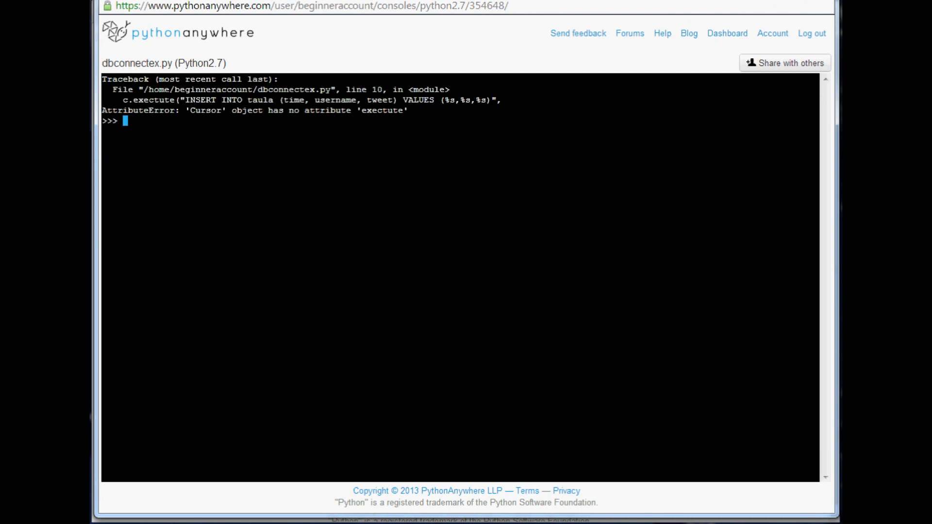
pyautogui.moveTo(292, 133)
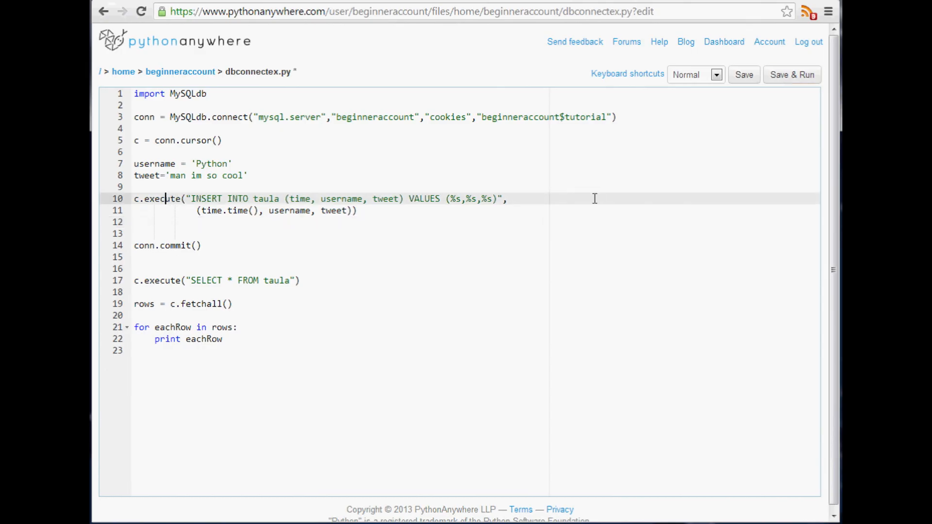
pyautogui.moveTo(773, 93)
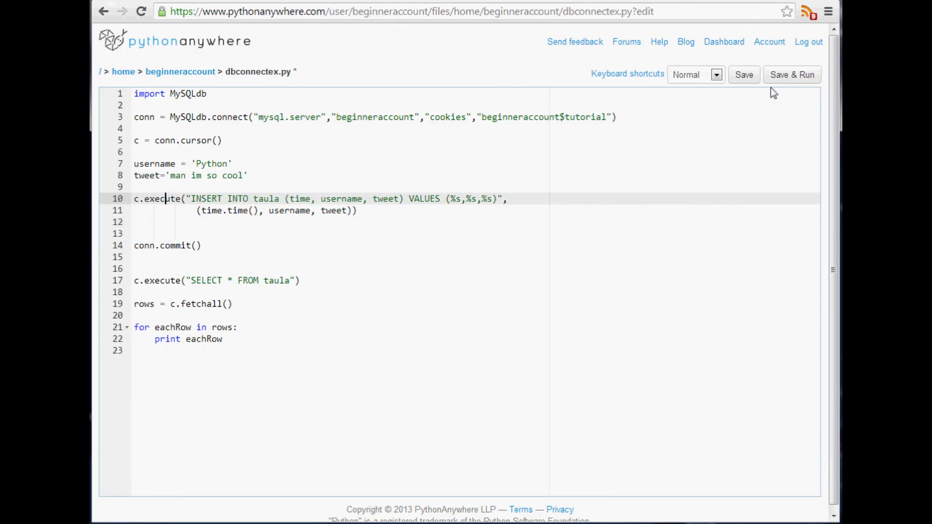
# Add 'import time' below the first import, then save and rerun the script.
pyautogui.click(792, 75)
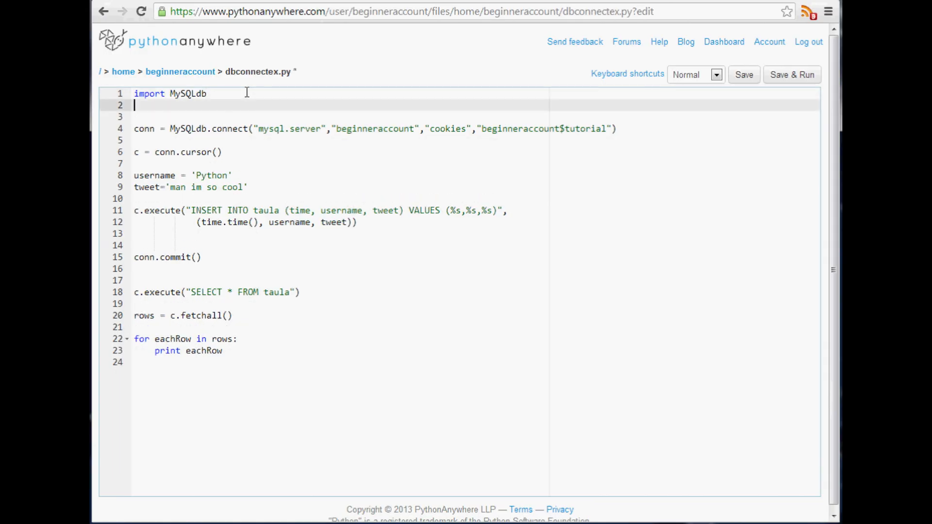
pyautogui.write('import time')
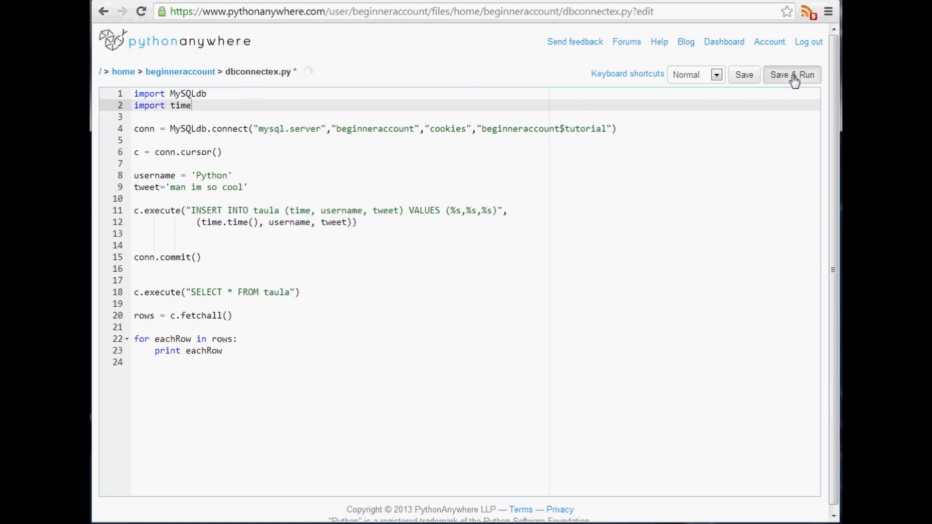
pyautogui.click(792, 74)
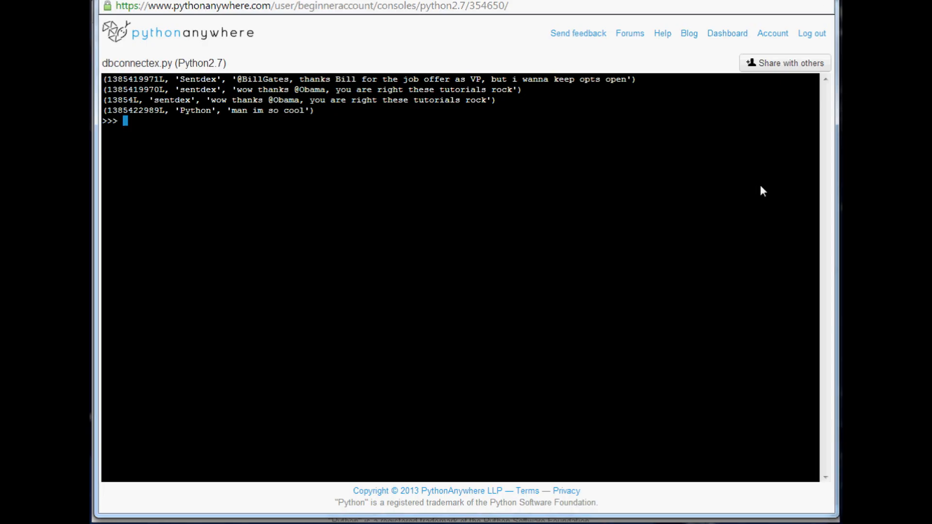
pyautogui.moveTo(439, 284)
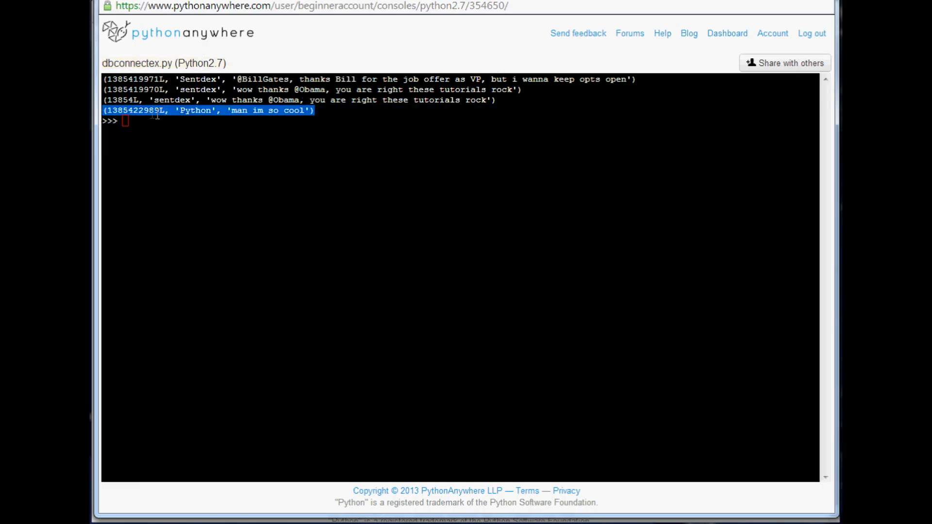
pyautogui.moveTo(198, 122)
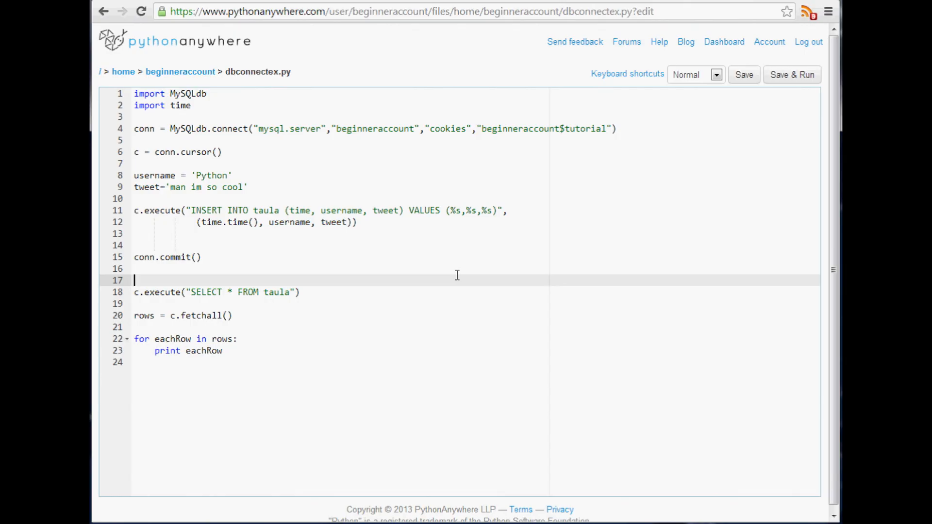
pyautogui.moveTo(280, 182)
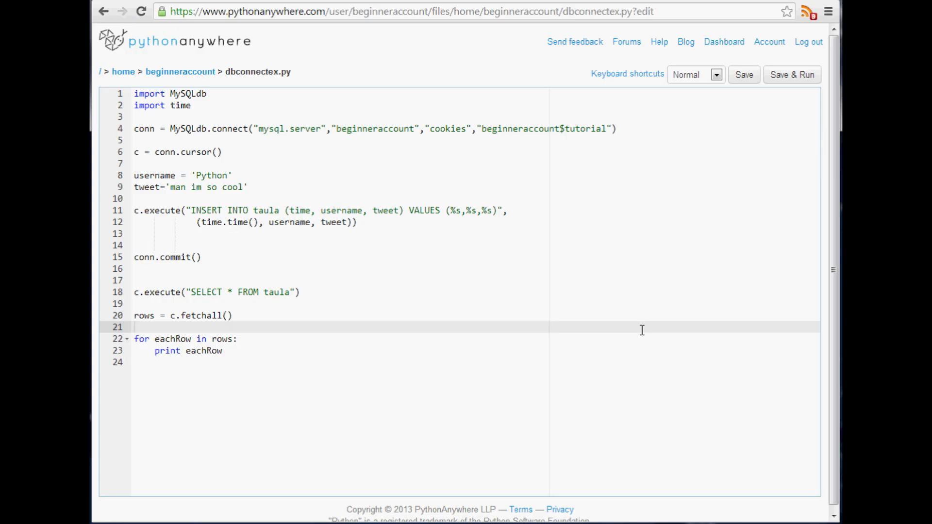
pyautogui.moveTo(613, 216)
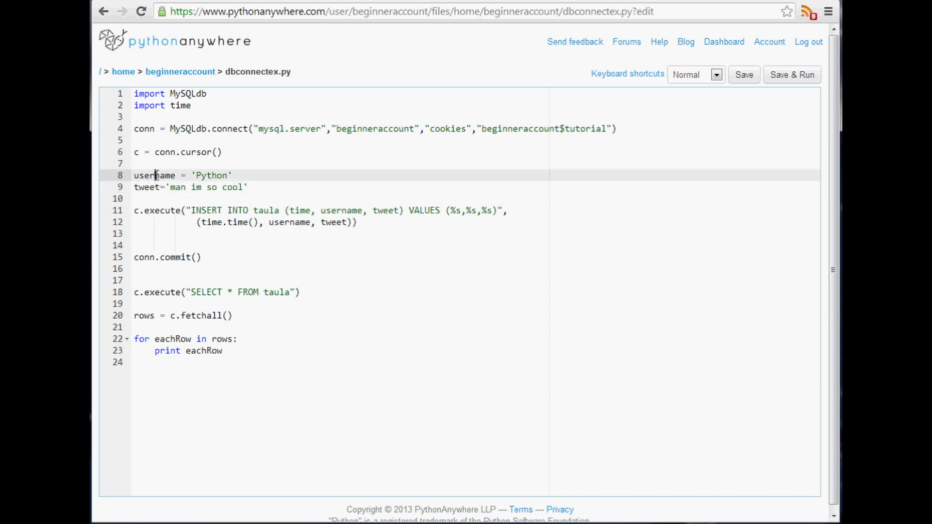
pyautogui.moveTo(323, 189)
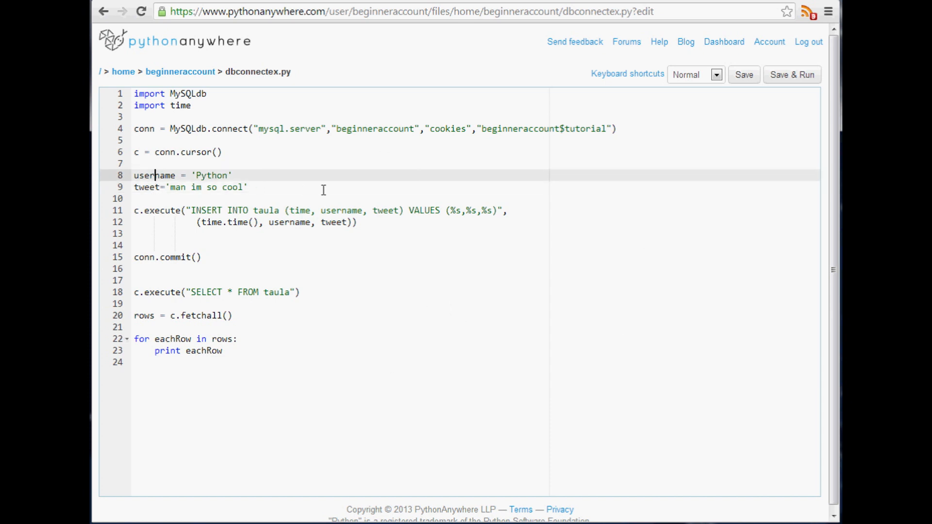
pyautogui.moveTo(193, 152)
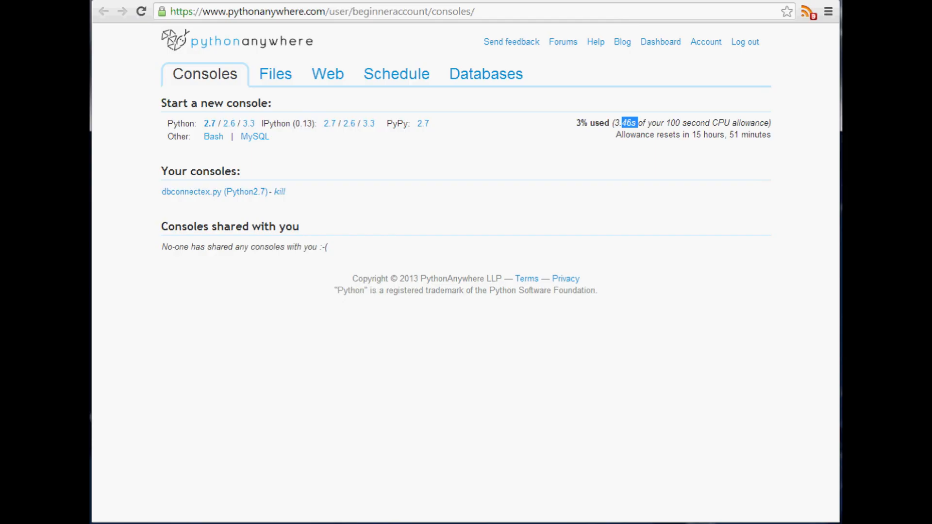
pyautogui.moveTo(777, 94)
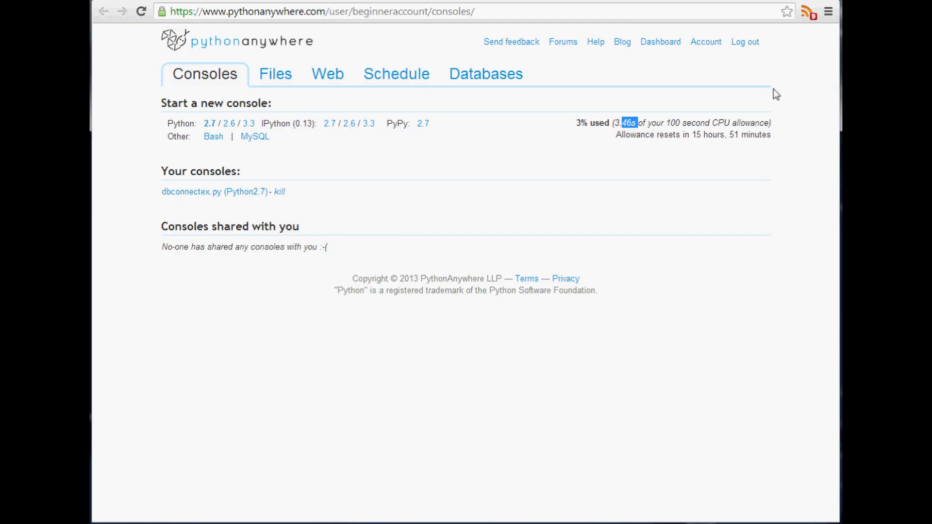
pyautogui.moveTo(492, 168)
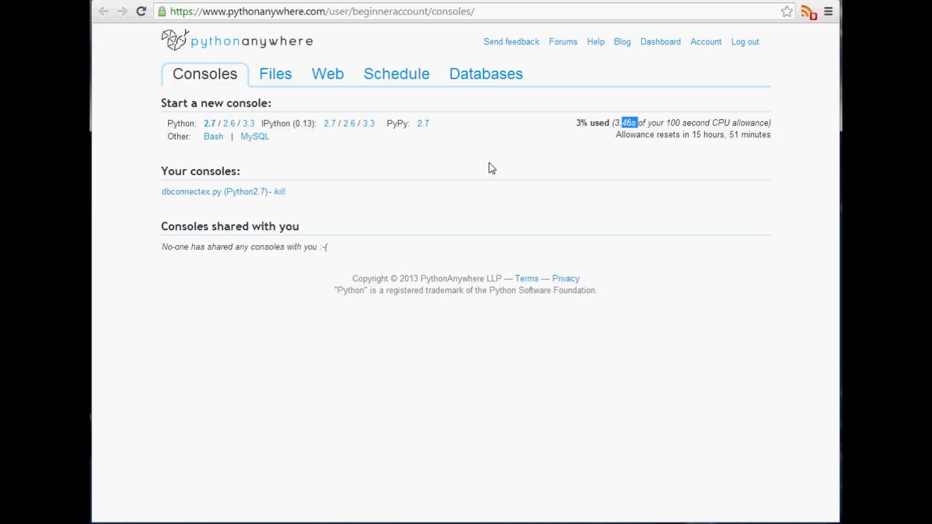
pyautogui.moveTo(586, 147)
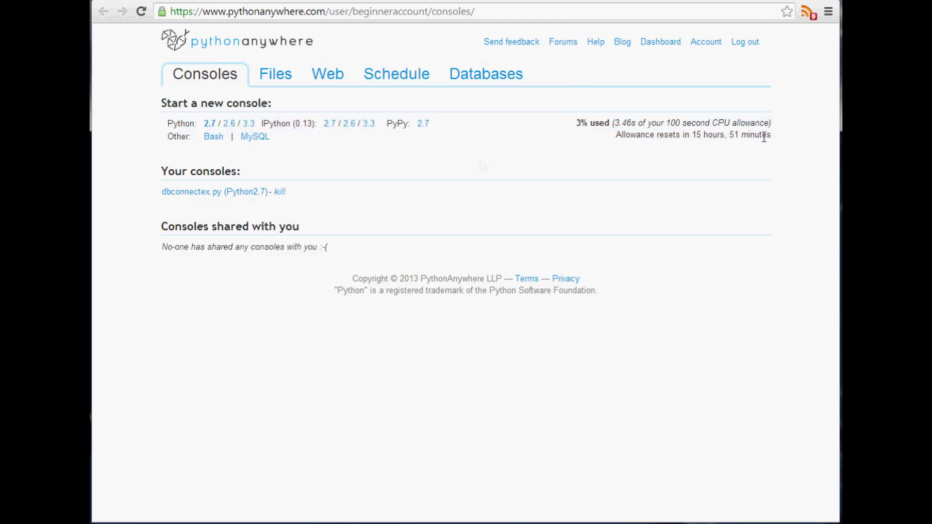
pyautogui.moveTo(620, 167)
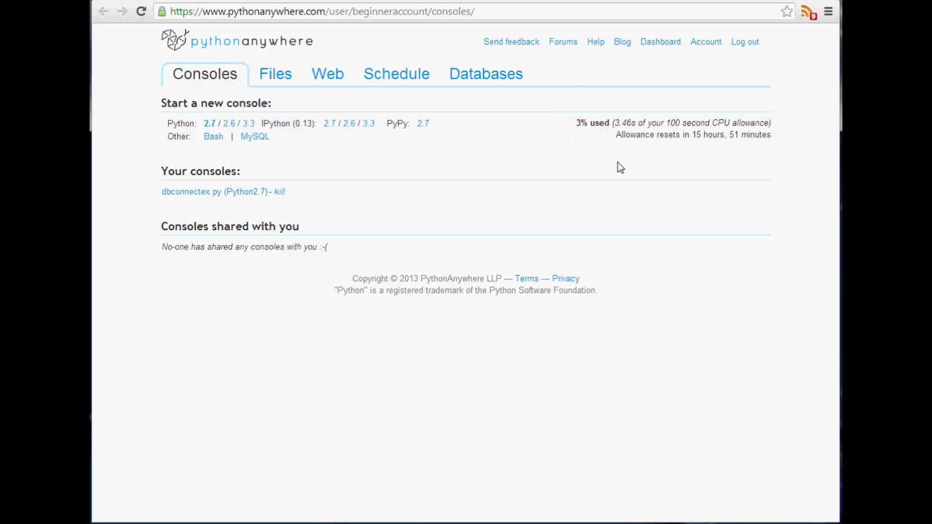
pyautogui.moveTo(593, 172)
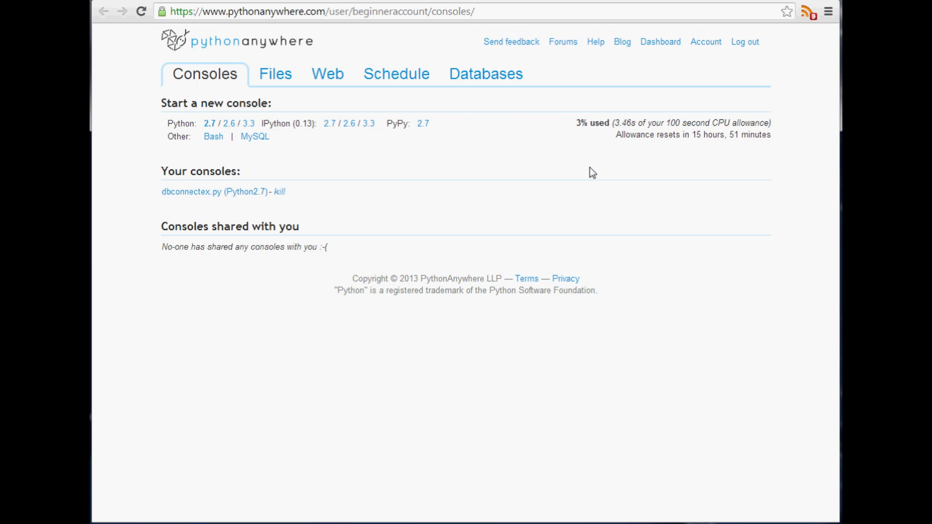
pyautogui.moveTo(650, 161)
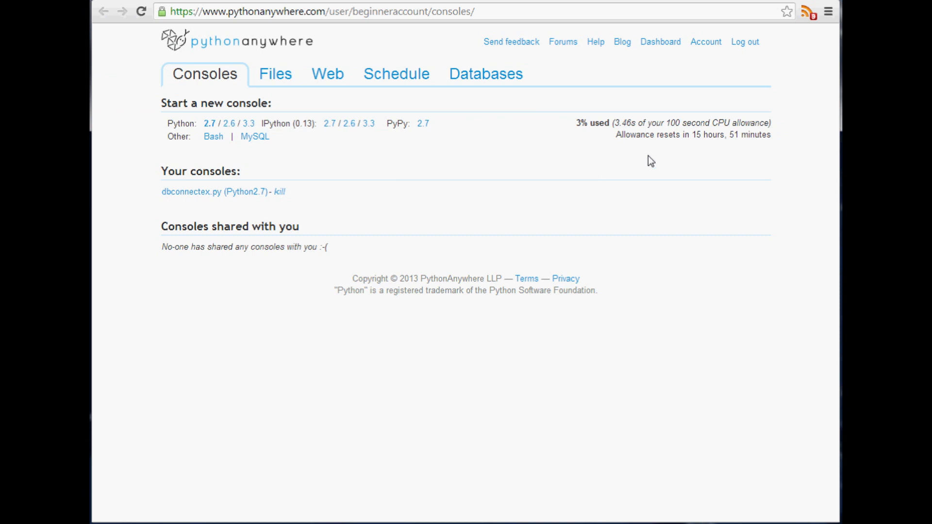
pyautogui.moveTo(645, 159)
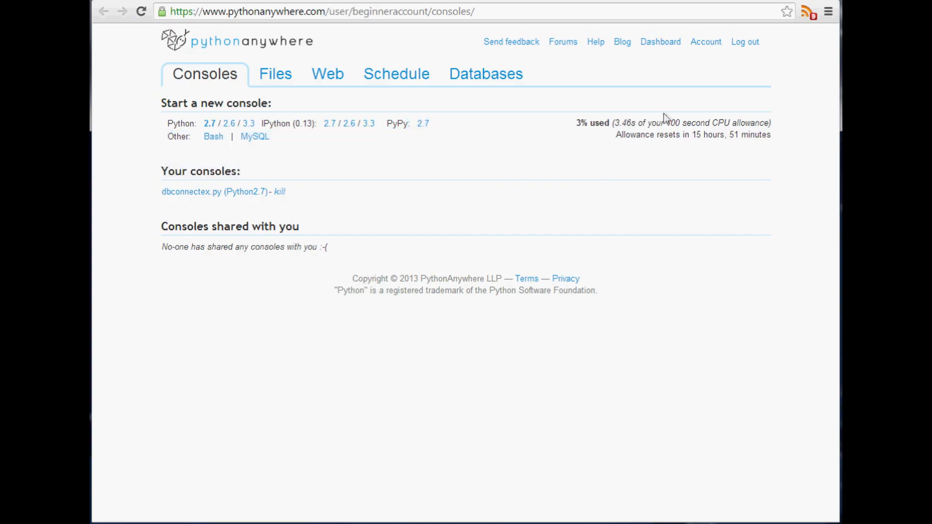
pyautogui.moveTo(652, 117)
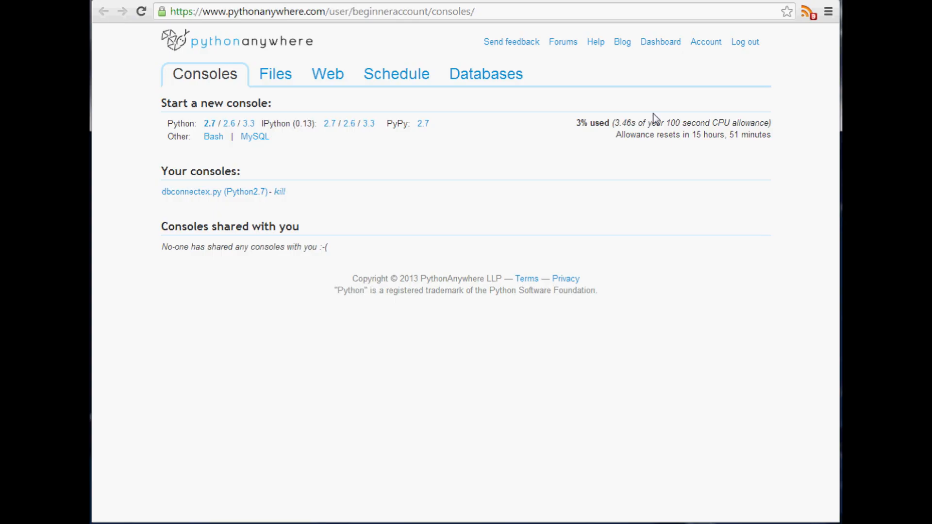
pyautogui.moveTo(641, 119)
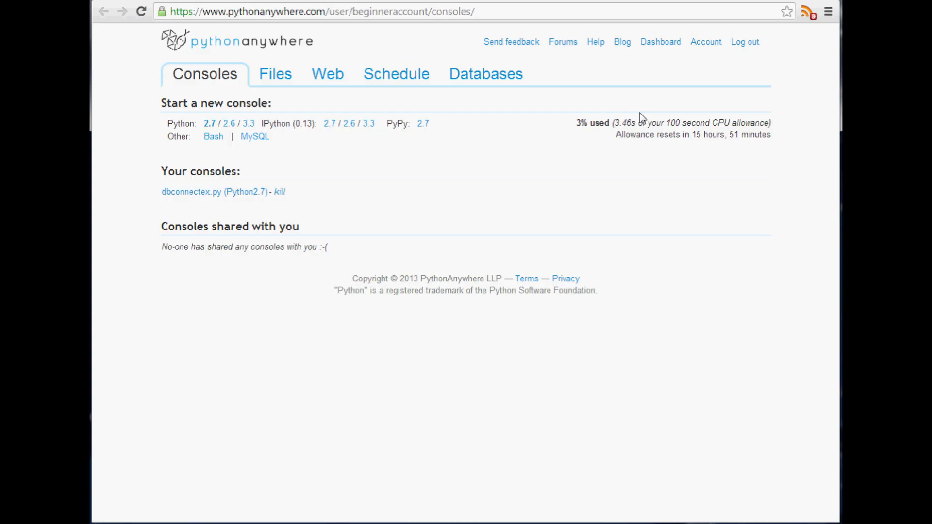
pyautogui.moveTo(349, 177)
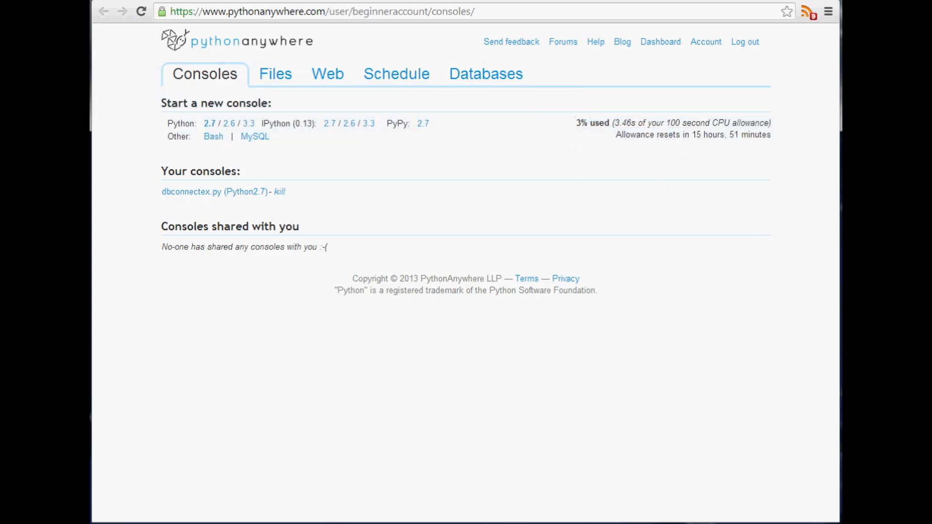
pyautogui.moveTo(604, 83)
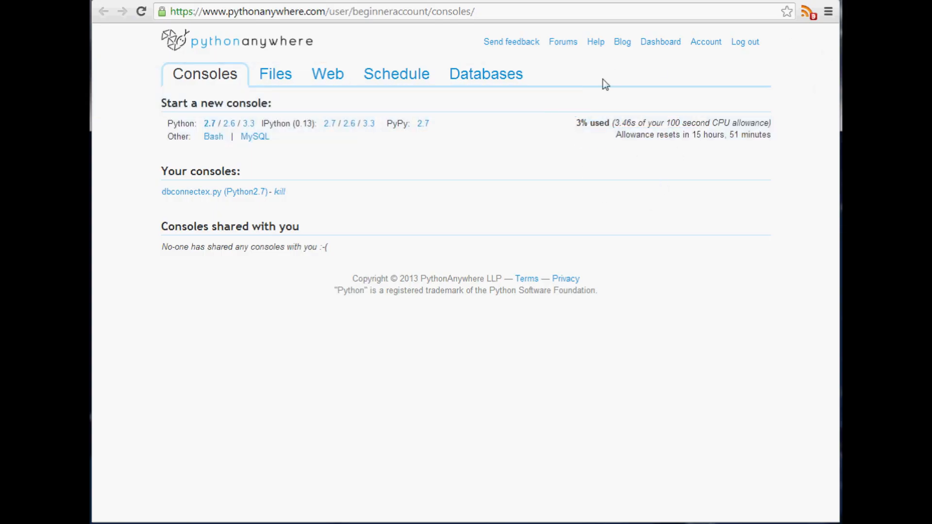
pyautogui.moveTo(627, 77)
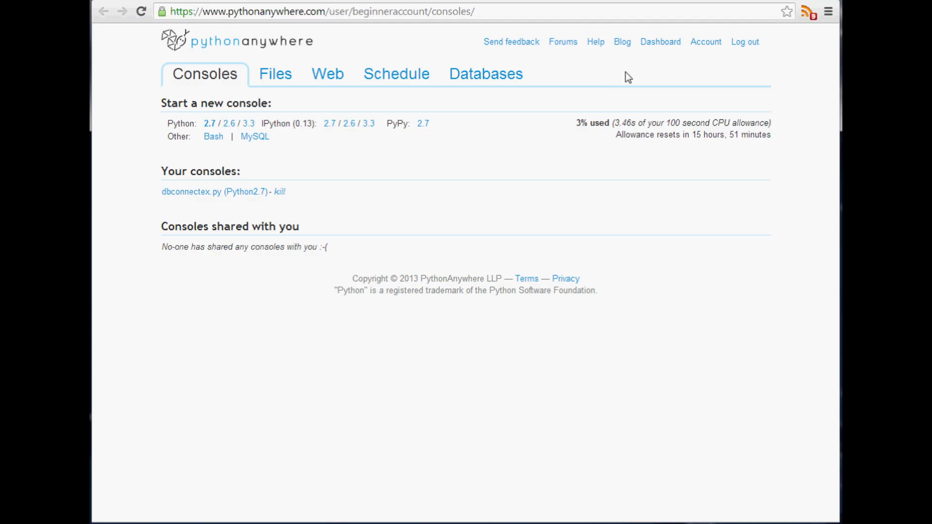